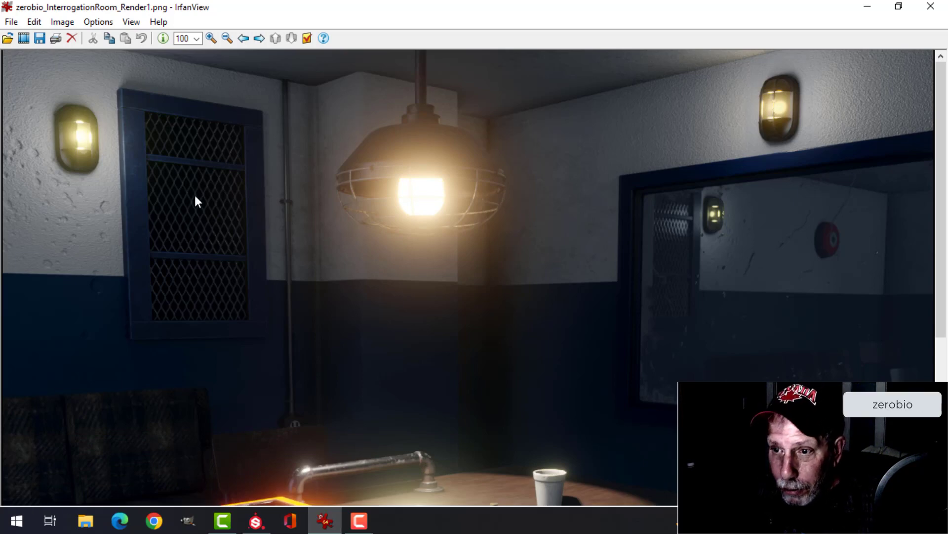
{"action": "mouse_move", "coordinate": [198, 228]}
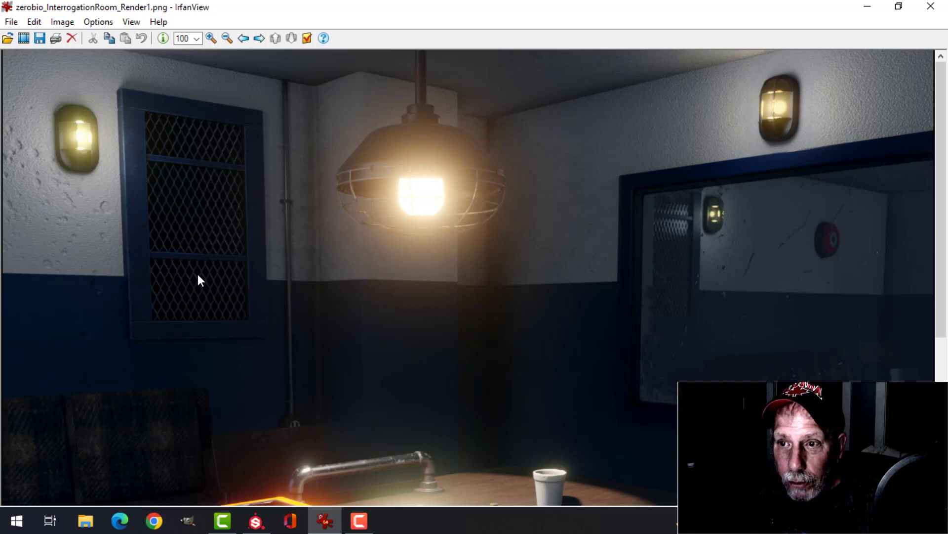
{"action": "mouse_move", "coordinate": [236, 114]}
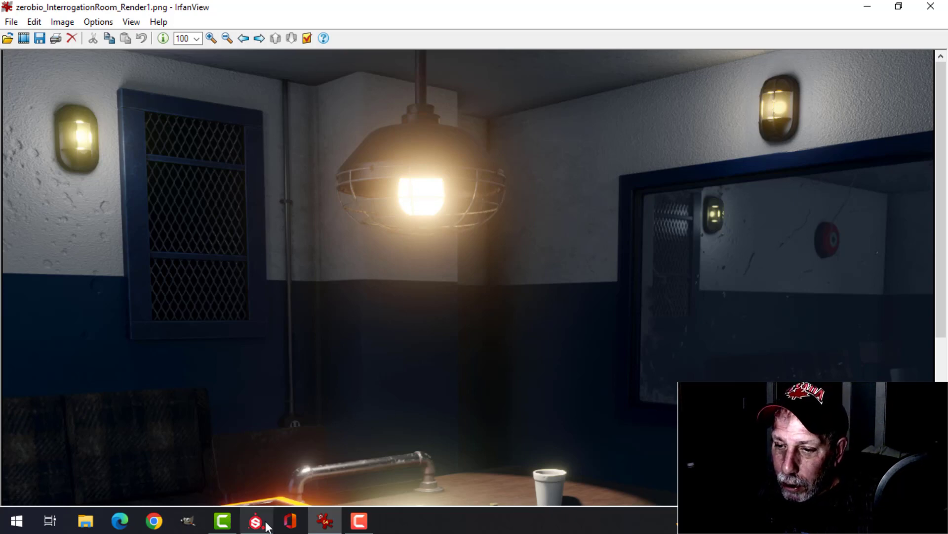
Switch to Substance Painter and hide the WindowGrate set, leaving the frame visible.
{"action": "left_click", "coordinate": [256, 521]}
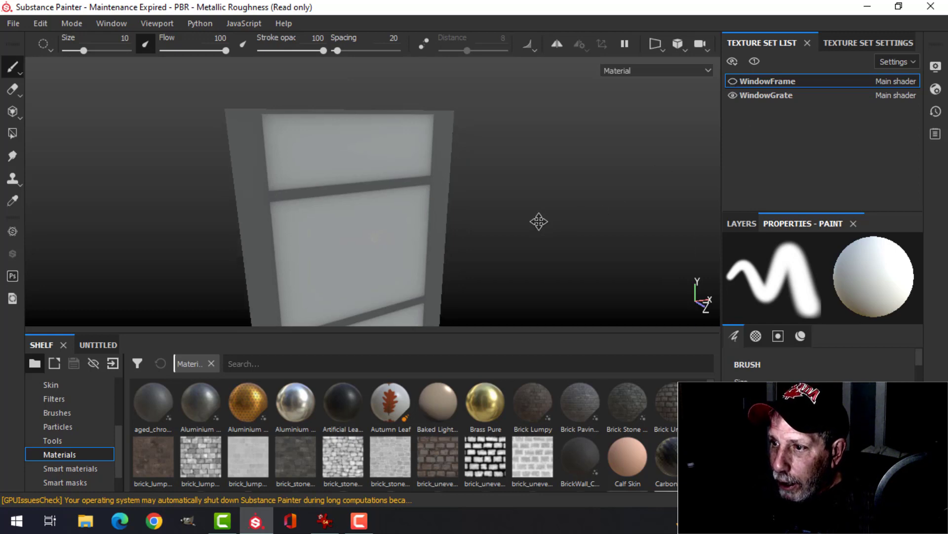
{"action": "left_click_drag", "start_coordinate": [539, 220], "coordinate": [656, 176]}
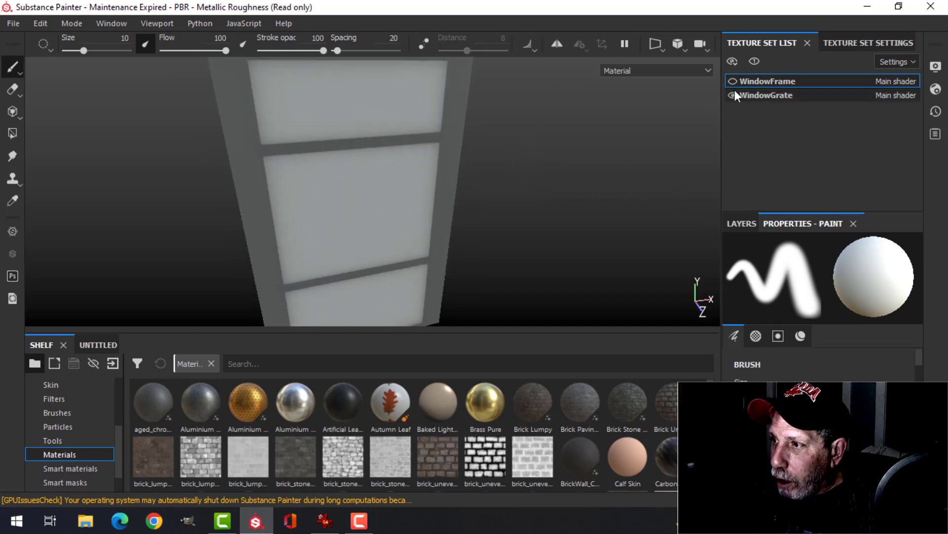
{"action": "left_click", "coordinate": [732, 95]}
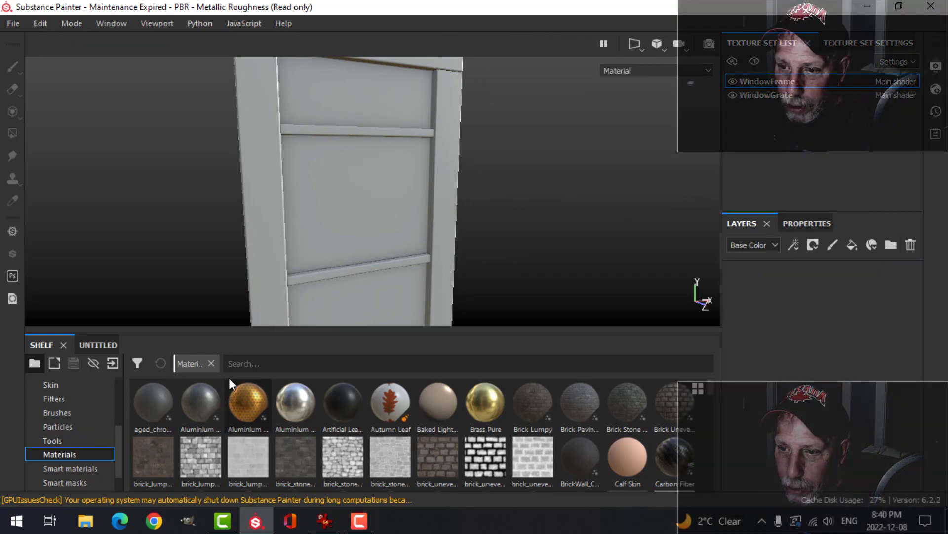
Fill the WindowFrame set with the Plastic Grainy material found via a 'pl' shelf search.
{"action": "type", "text": "pl"}
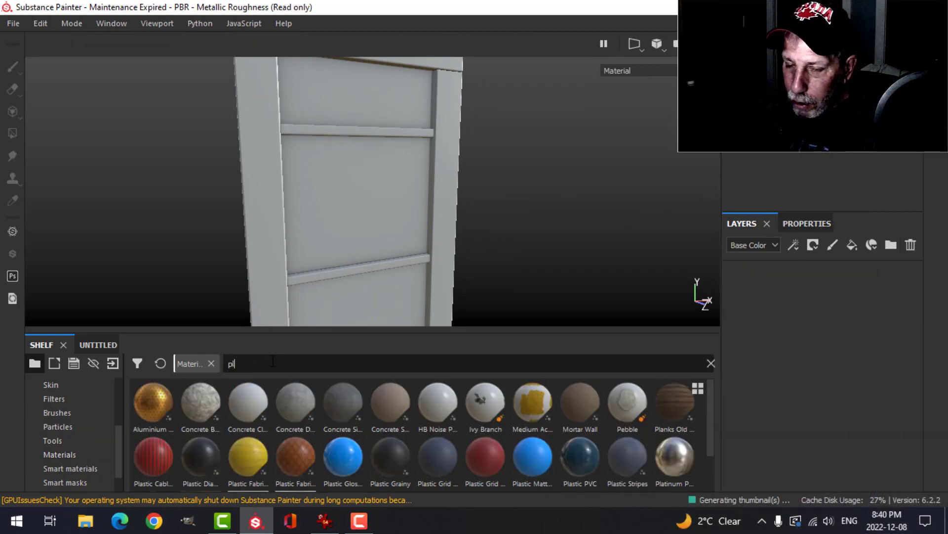
{"action": "mouse_move", "coordinate": [390, 459]}
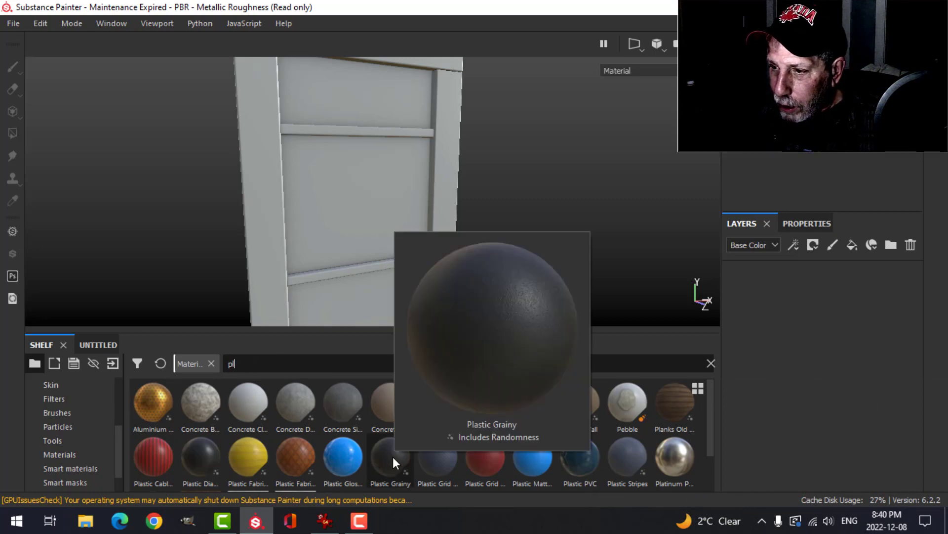
{"action": "left_click", "coordinate": [390, 456]}
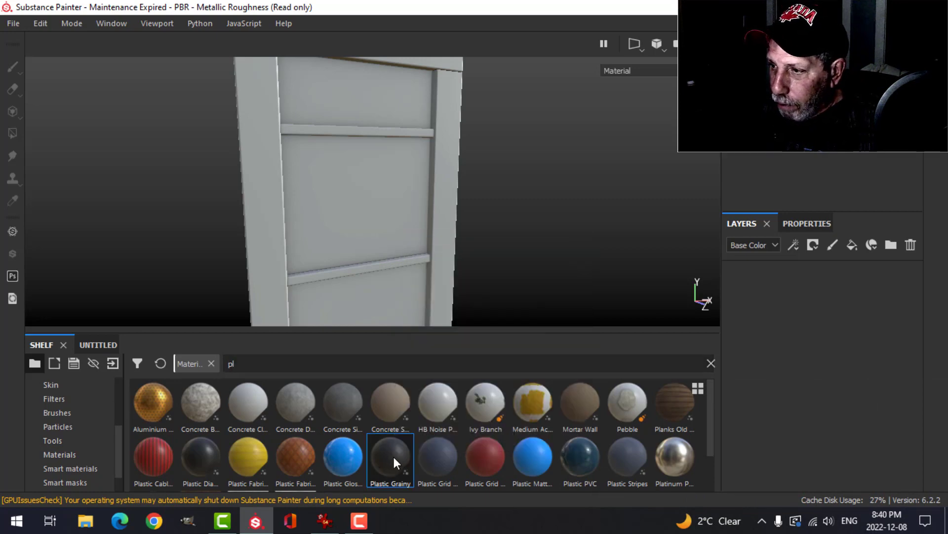
{"action": "double_click", "coordinate": [390, 455]}
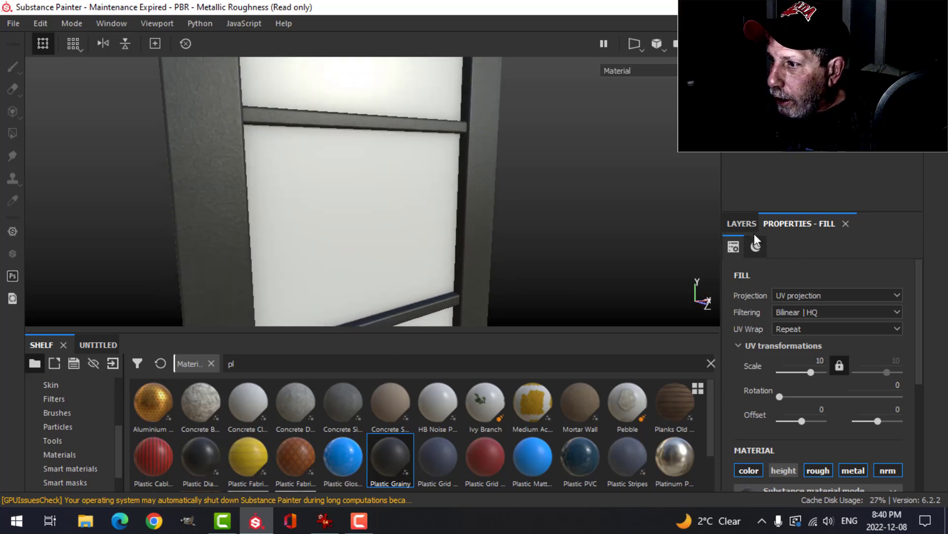
Add a Blur Directional filter to the plastic layer at angle 90, intensity about 0.5.
{"action": "left_click", "coordinate": [741, 223]}
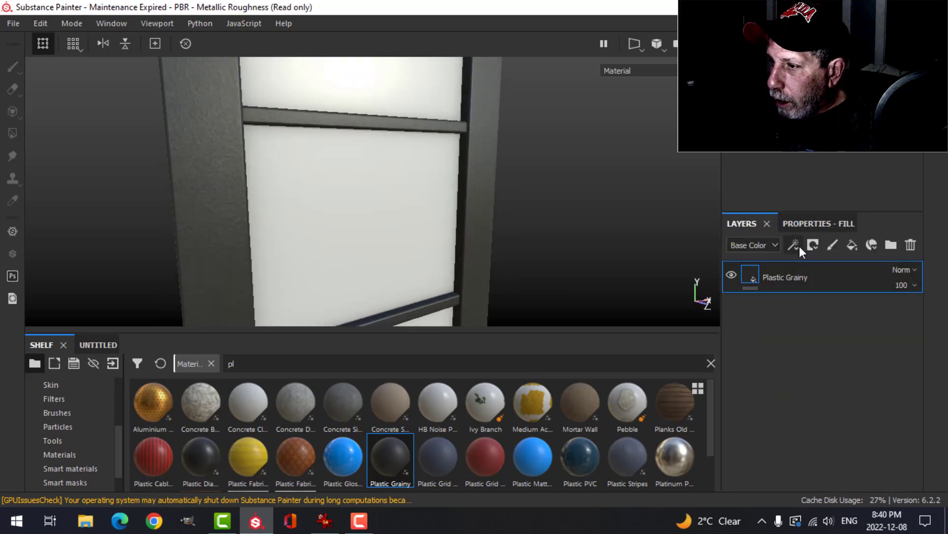
{"action": "left_click", "coordinate": [793, 244]}
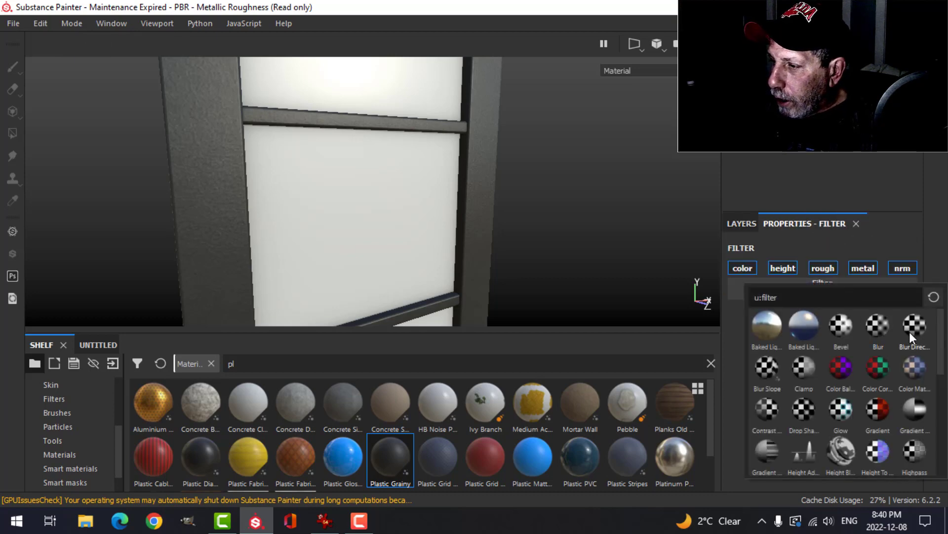
{"action": "left_click", "coordinate": [914, 327]}
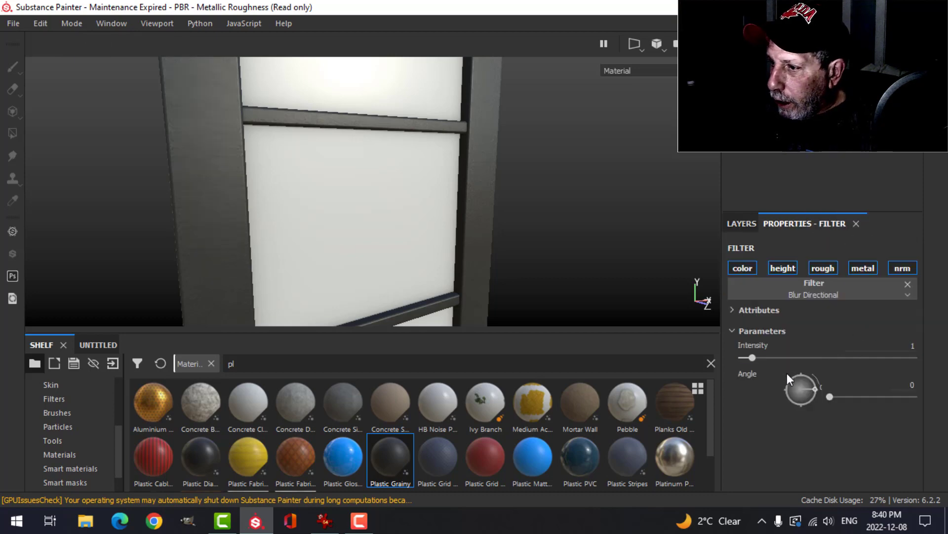
{"action": "left_click_drag", "start_coordinate": [803, 395], "coordinate": [851, 395]}
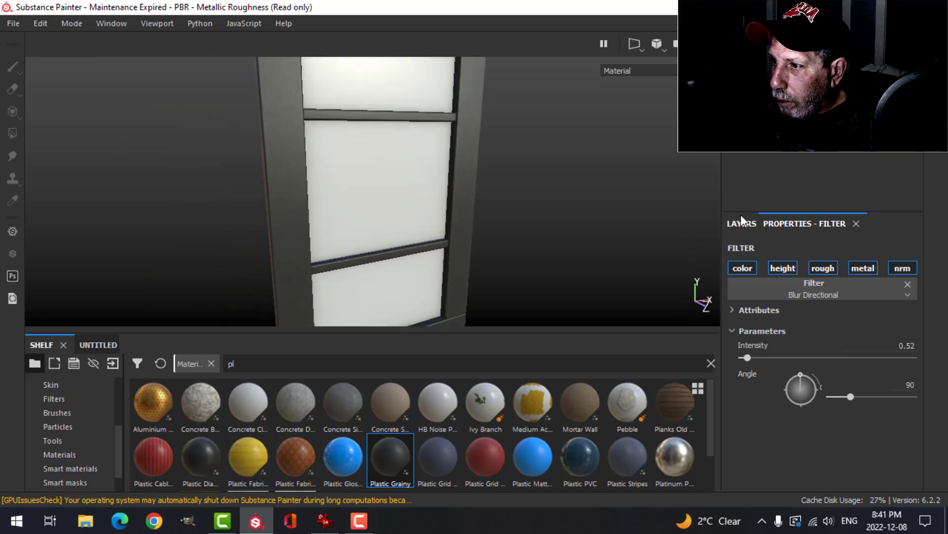
Recolour the Plastic Grainy fill to a saturated dark navy blue.
{"action": "left_click", "coordinate": [740, 224]}
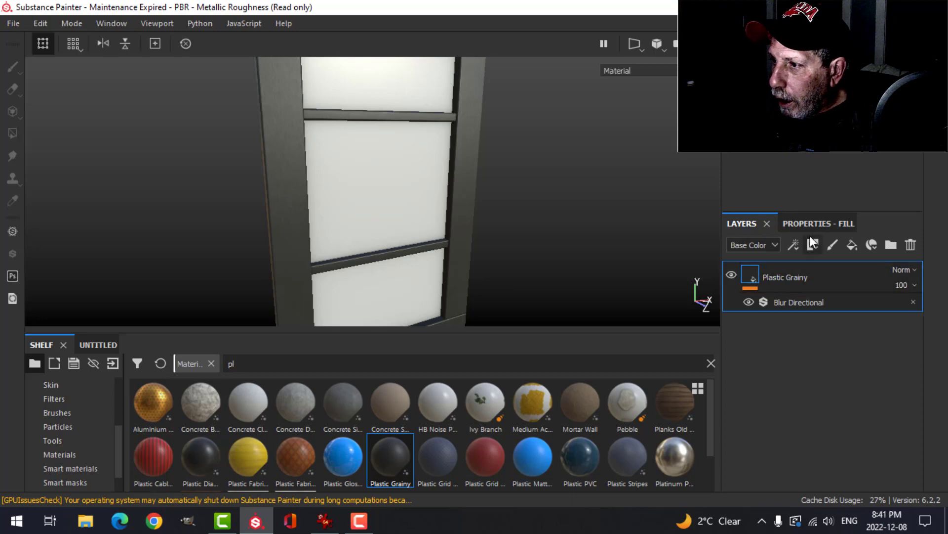
{"action": "left_click", "coordinate": [818, 223]}
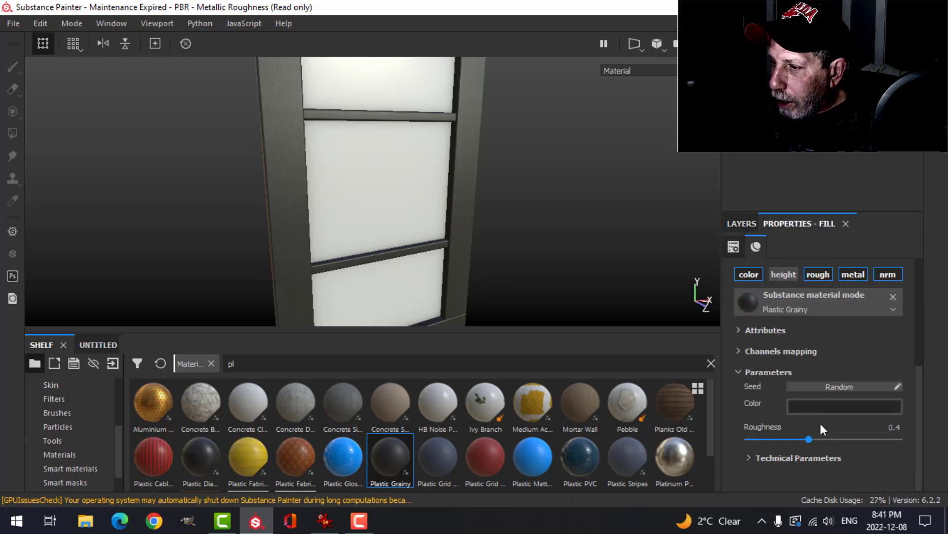
{"action": "left_click", "coordinate": [845, 406]}
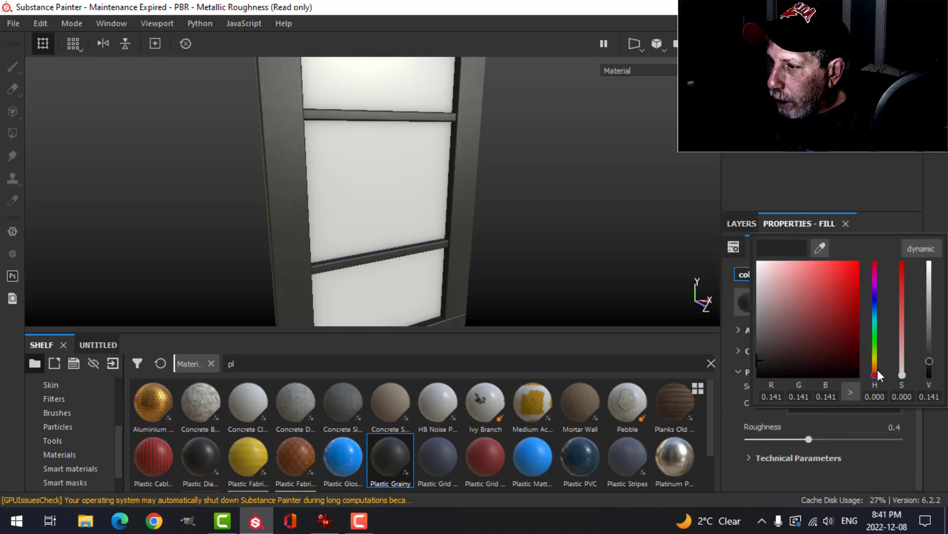
{"action": "left_click_drag", "start_coordinate": [876, 375], "coordinate": [877, 309]}
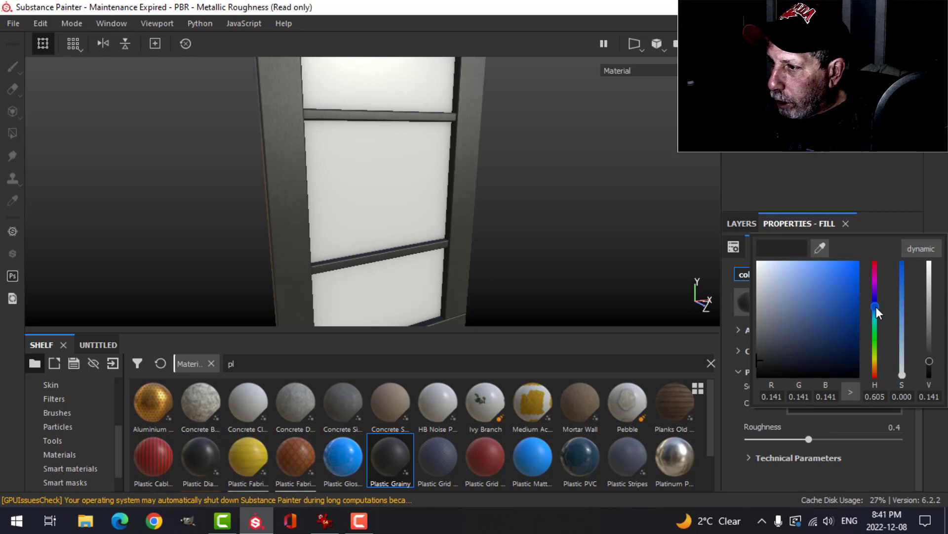
{"action": "left_click_drag", "start_coordinate": [877, 308], "coordinate": [832, 341]}
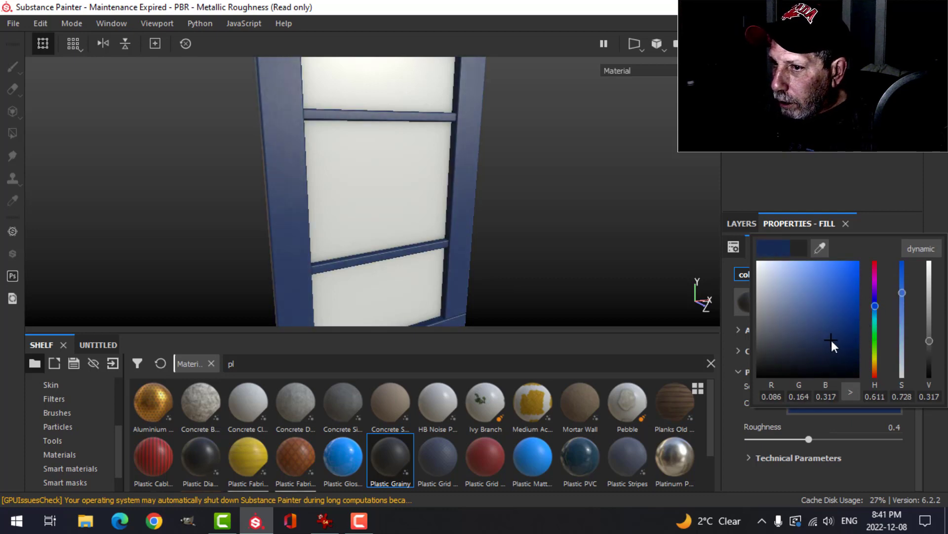
{"action": "left_click_drag", "start_coordinate": [831, 339], "coordinate": [821, 351]}
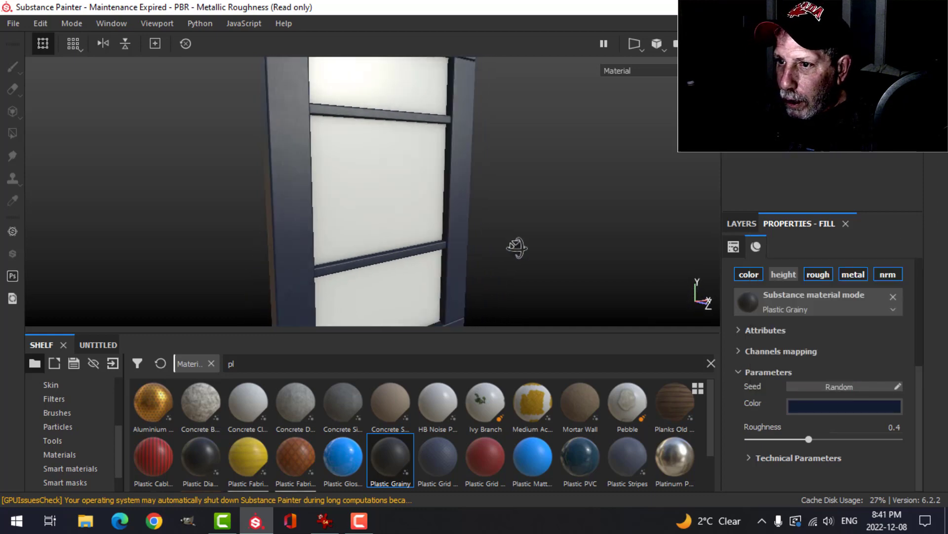
Mask the frame with Metal Edge Wear at wear level about 0.66 and grunge 0.35.
{"action": "left_click", "coordinate": [741, 223]}
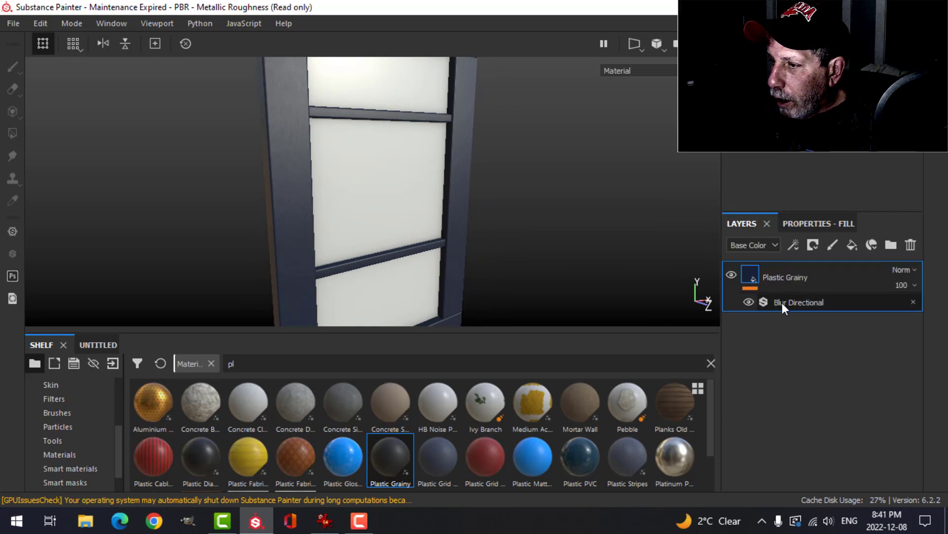
{"action": "mouse_move", "coordinate": [820, 262]}
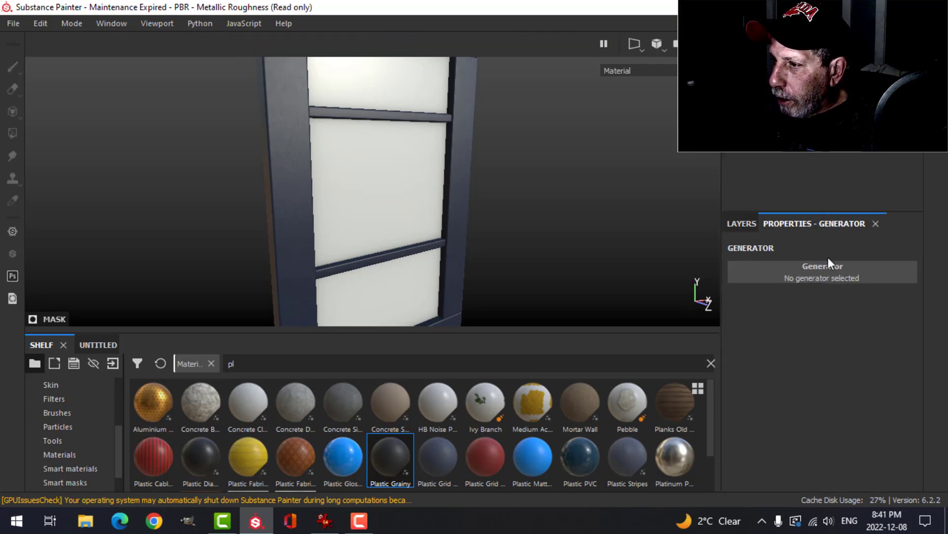
{"action": "left_click", "coordinate": [821, 272]}
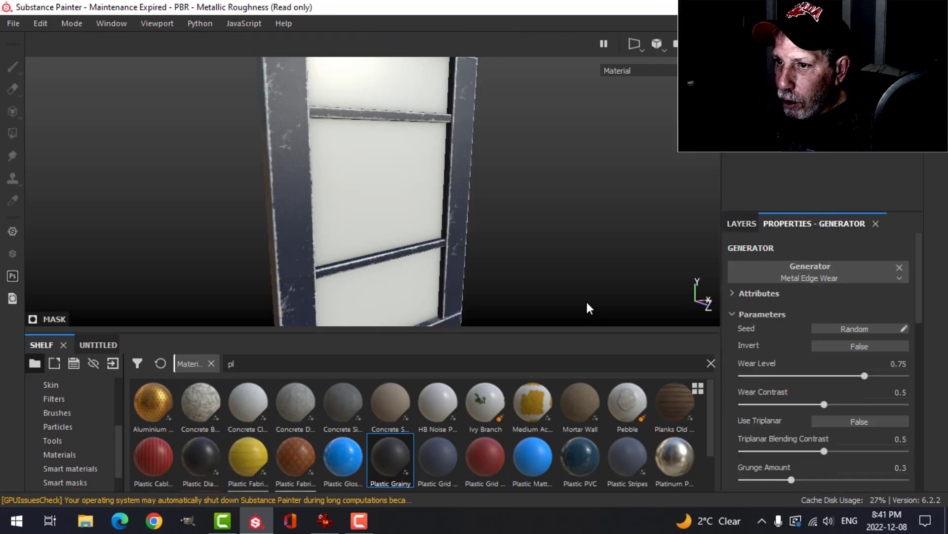
{"action": "left_click_drag", "start_coordinate": [865, 375], "coordinate": [849, 375]}
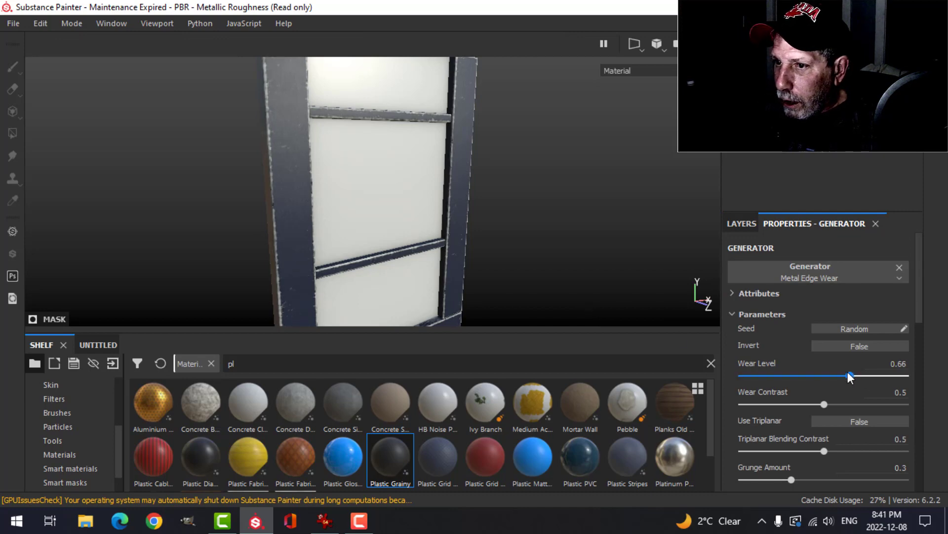
{"action": "left_click_drag", "start_coordinate": [790, 480], "coordinate": [802, 480]}
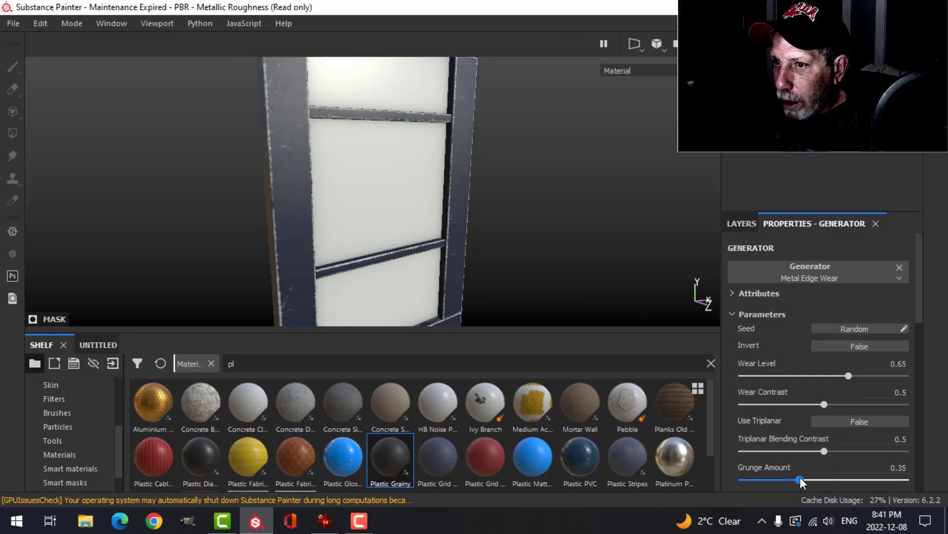
{"action": "left_click_drag", "start_coordinate": [798, 479], "coordinate": [808, 479]}
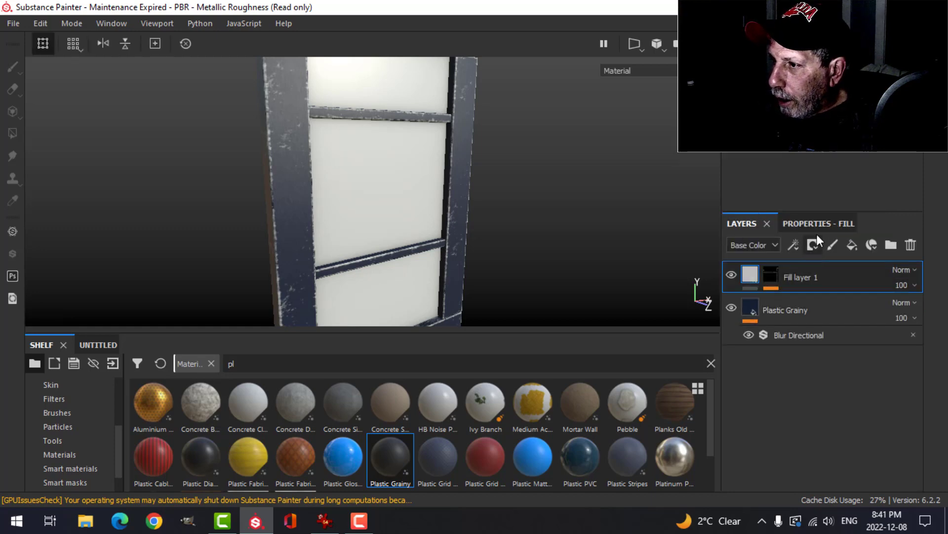
Drop the edge wear, leaving the plain dark-blue frame, and add Fill layer 1 above the plastic.
{"action": "left_click", "coordinate": [745, 274]}
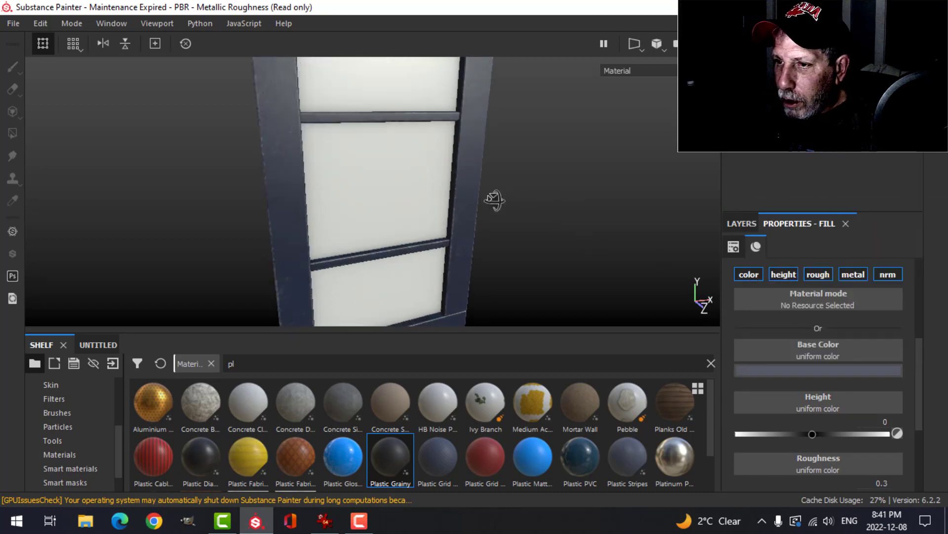
{"action": "left_click_drag", "start_coordinate": [495, 198], "coordinate": [519, 225]}
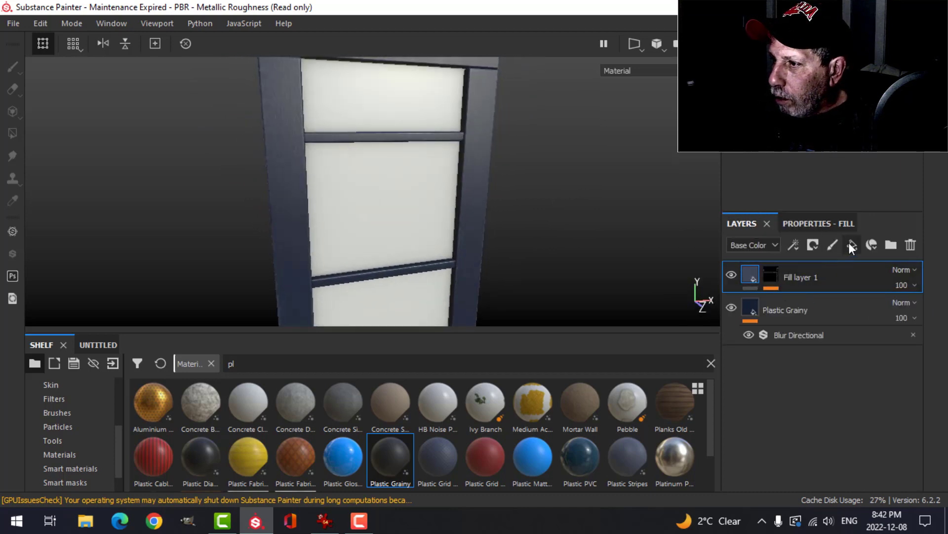
Add a brown grunge fill layer on the frame masked by the Dirt generator.
{"action": "left_click", "coordinate": [852, 244]}
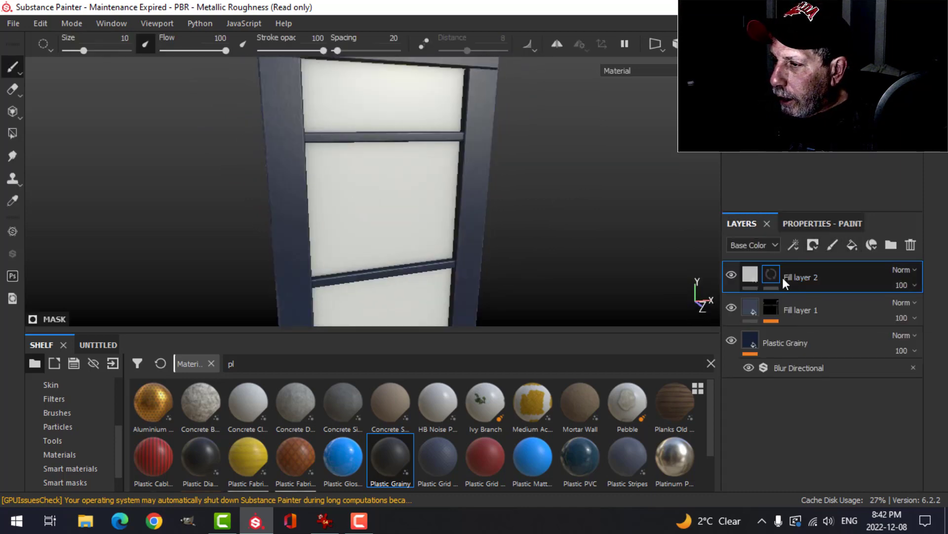
{"action": "double_click", "coordinate": [800, 277]}
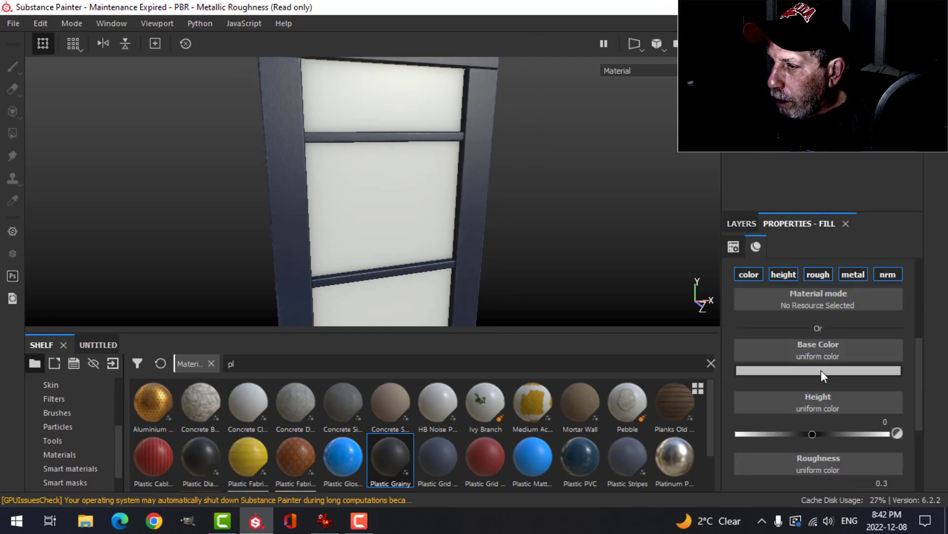
{"action": "left_click", "coordinate": [817, 370]}
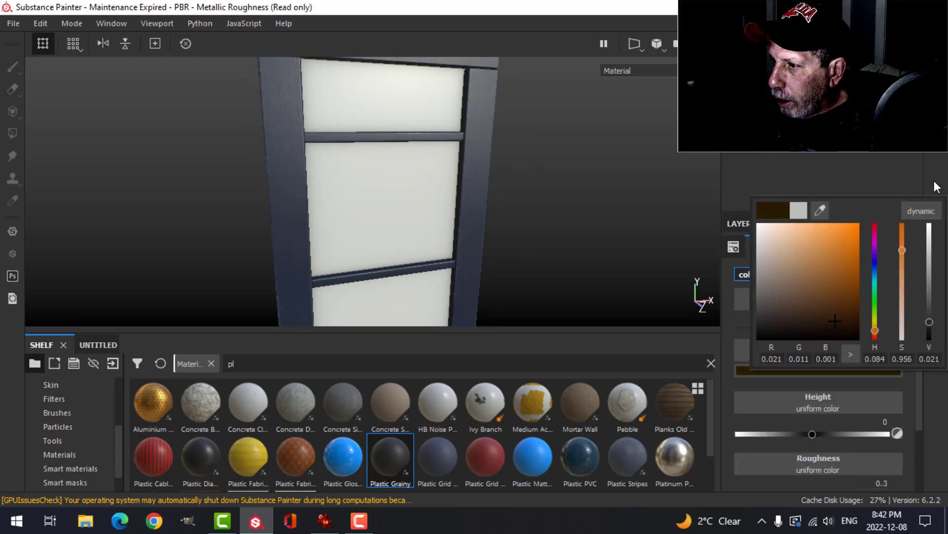
{"action": "left_click", "coordinate": [771, 282]}
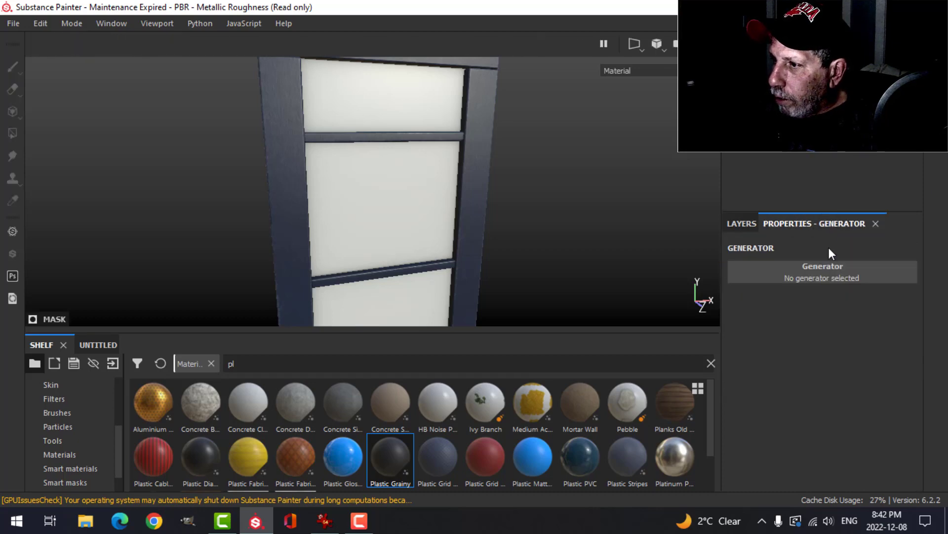
{"action": "left_click", "coordinate": [821, 277]}
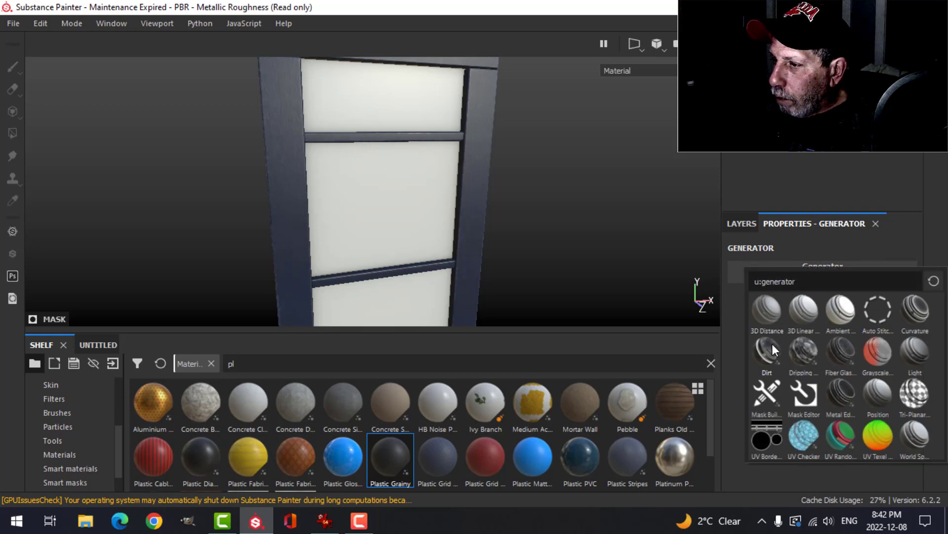
{"action": "left_click", "coordinate": [766, 354]}
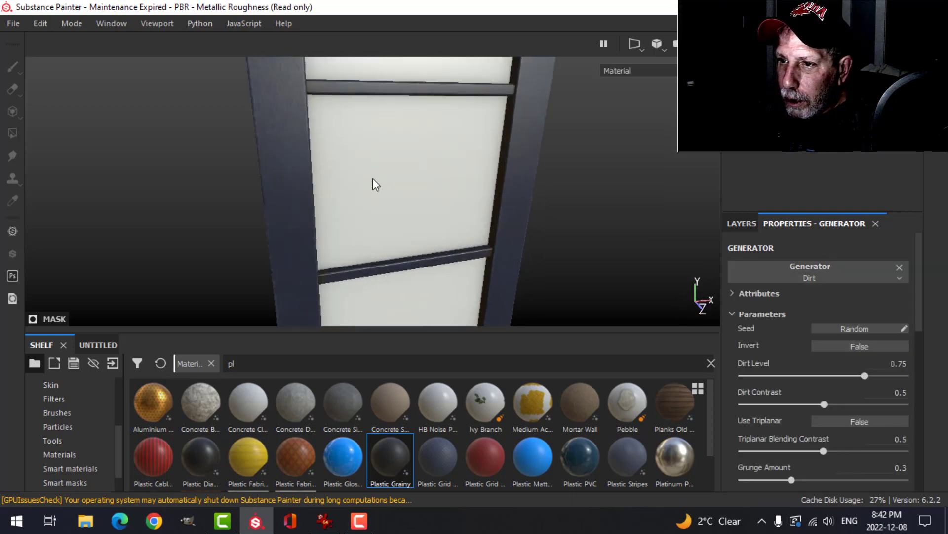
{"action": "left_click_drag", "start_coordinate": [372, 185], "coordinate": [633, 247]}
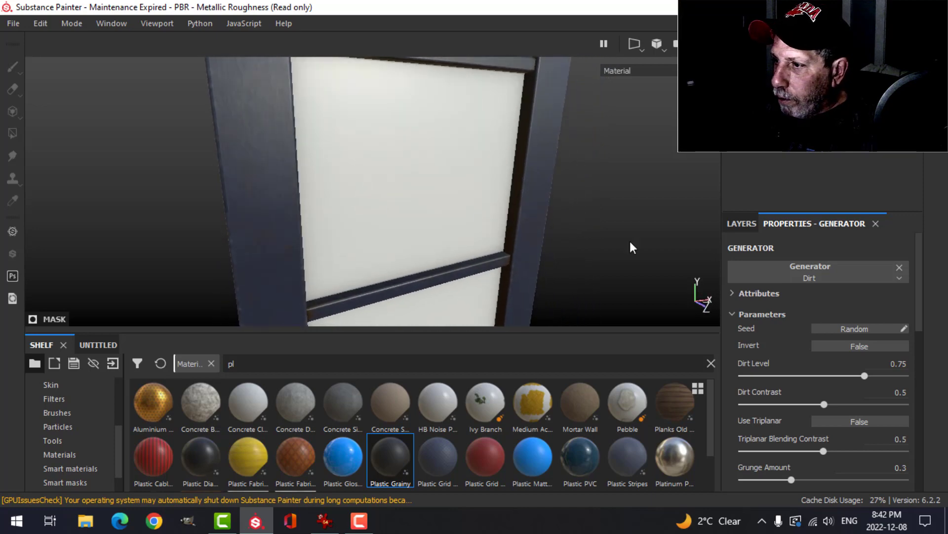
Nudge the dirt fill's height just below zero and raise the texture set size to 2048.
{"action": "left_click", "coordinate": [740, 223]}
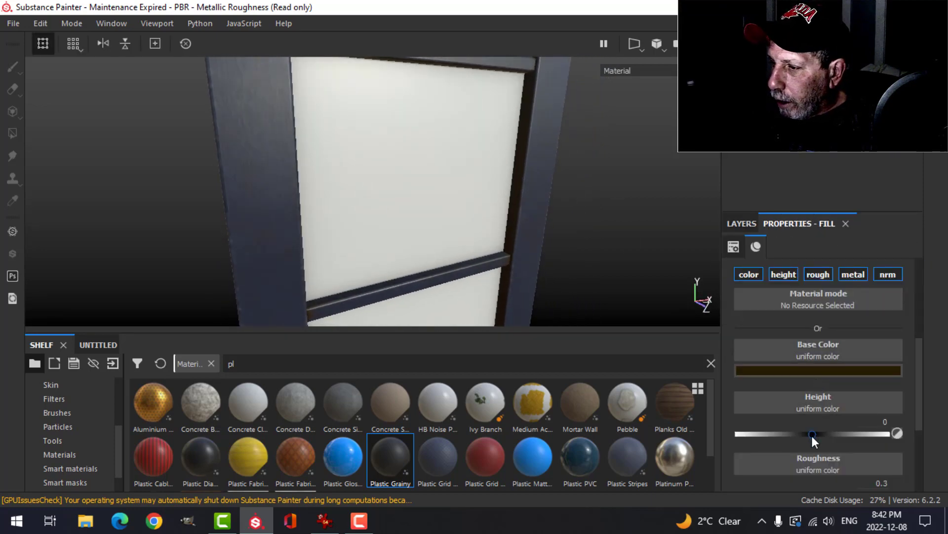
{"action": "left_click_drag", "start_coordinate": [813, 433], "coordinate": [809, 433]}
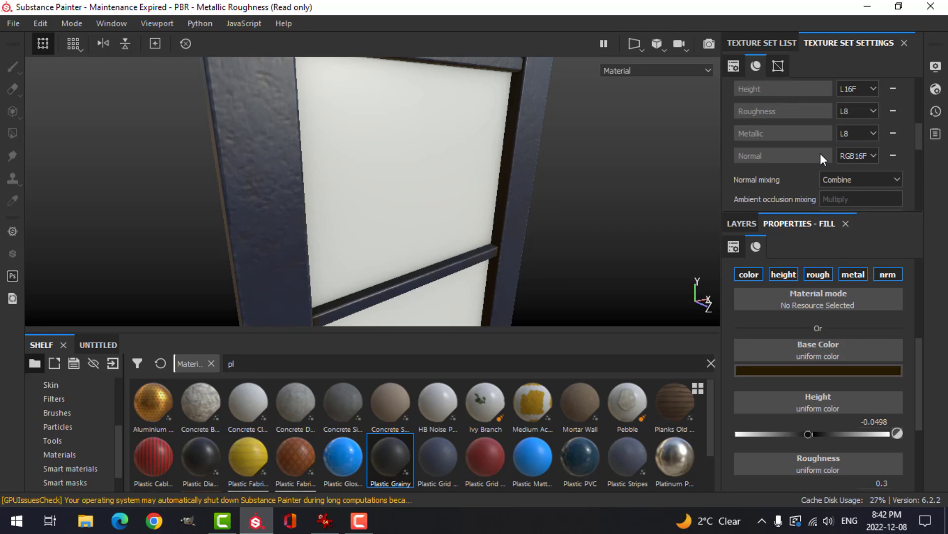
{"action": "left_click", "coordinate": [812, 140]}
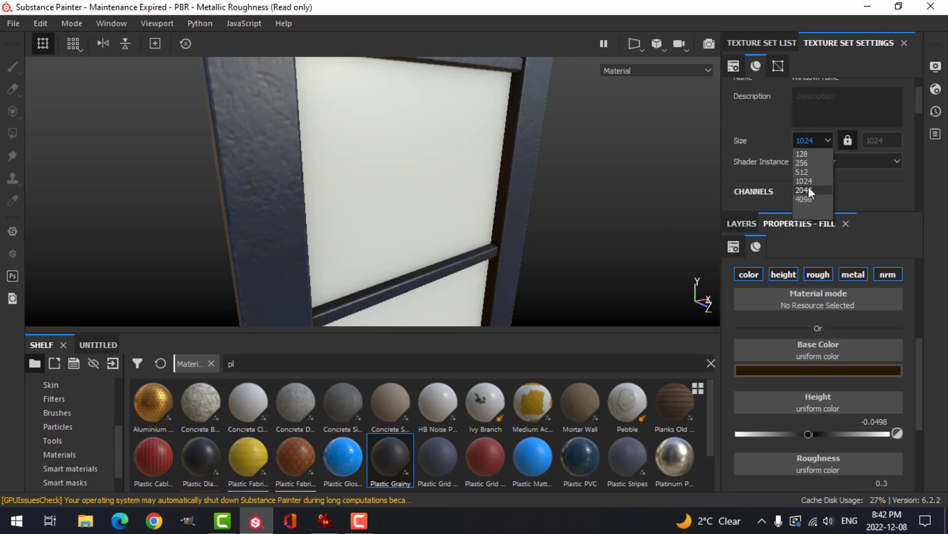
{"action": "left_click", "coordinate": [805, 190]}
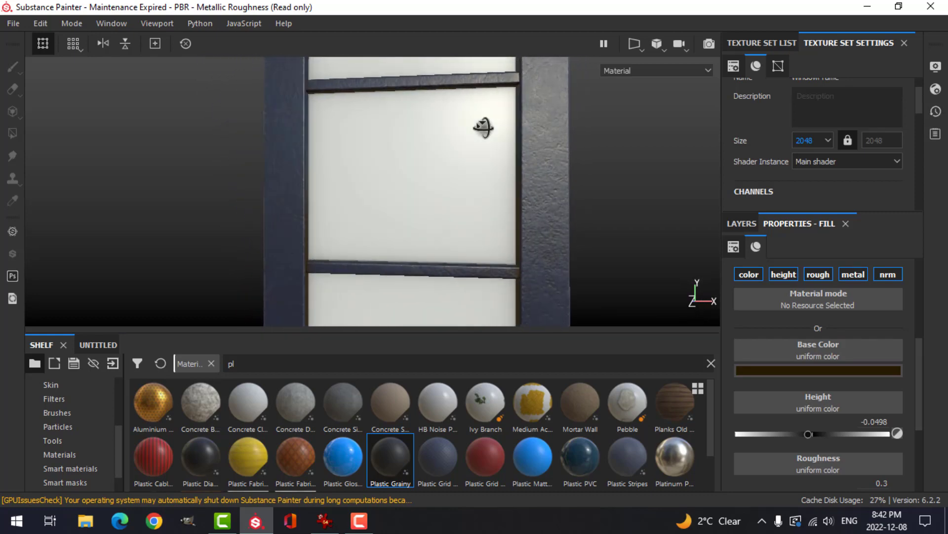
{"action": "left_click_drag", "start_coordinate": [484, 127], "coordinate": [478, 166]}
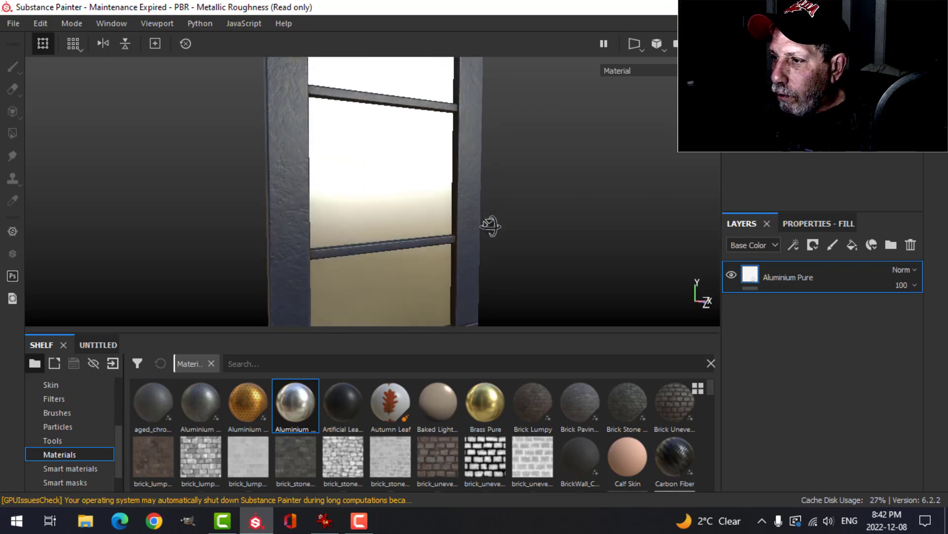
Add a black-masked fill layer on the pane driven by Fence 01 with UV Scale about -6.
{"action": "left_click", "coordinate": [814, 244]}
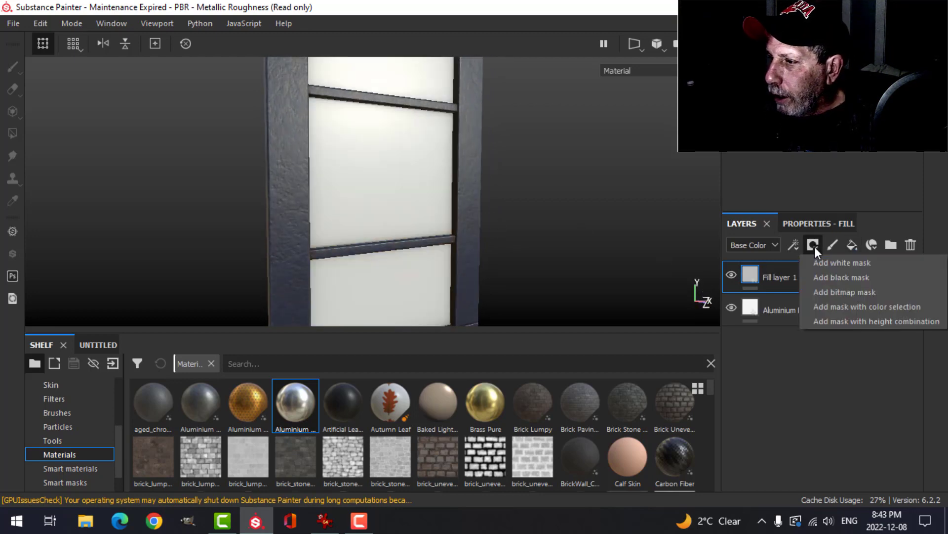
{"action": "left_click", "coordinate": [842, 277]}
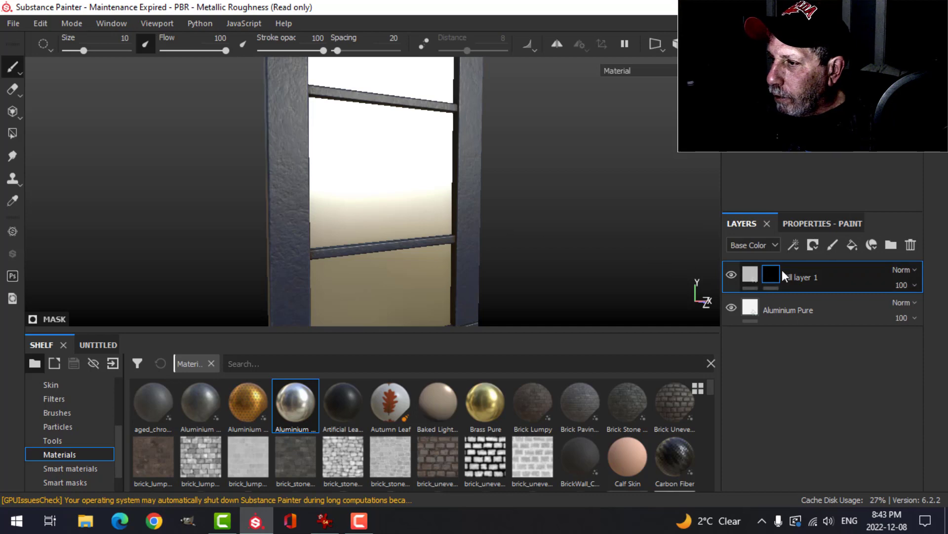
{"action": "left_click", "coordinate": [793, 244]}
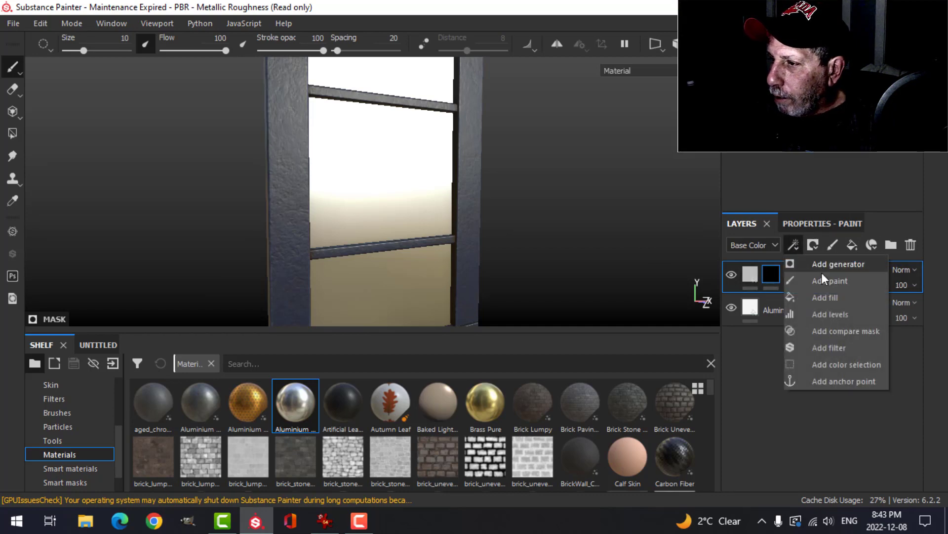
{"action": "left_click", "coordinate": [824, 298]}
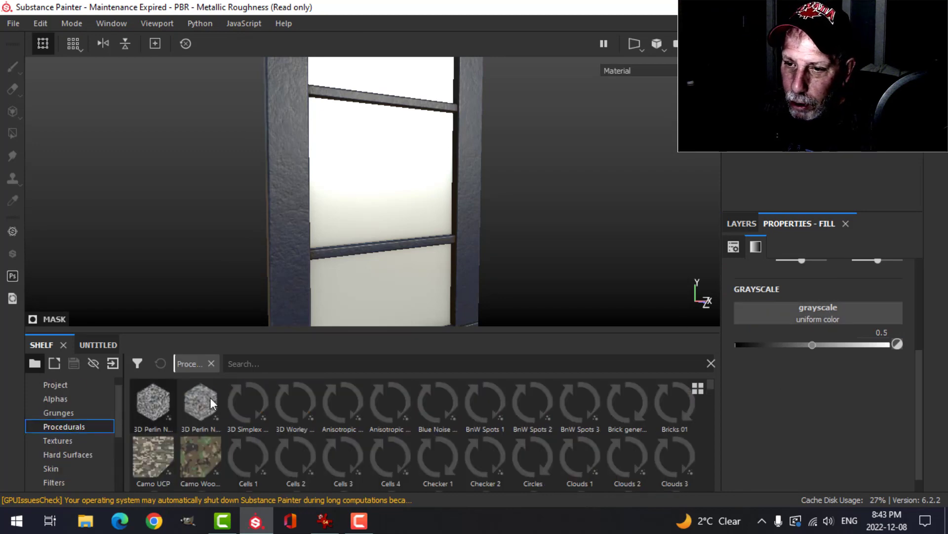
{"action": "type", "text": "fenc"}
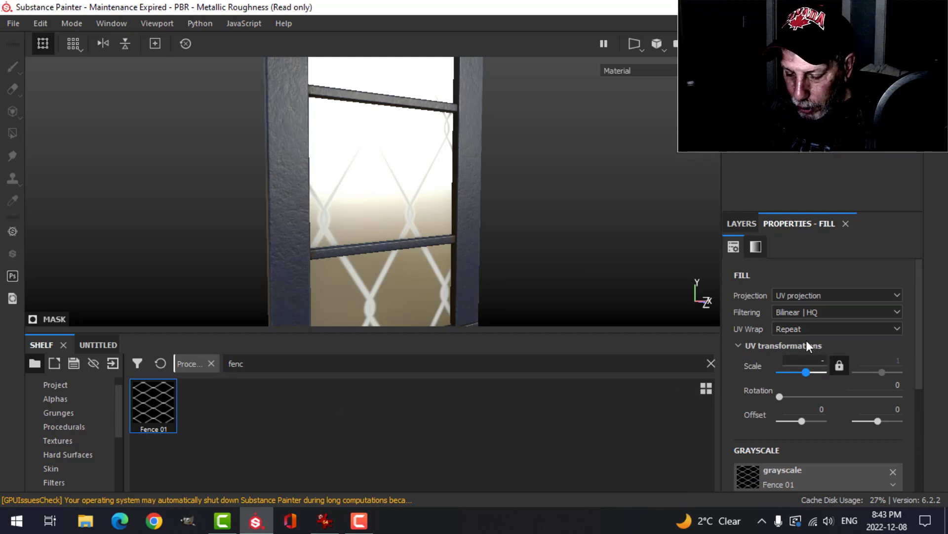
{"action": "left_click_drag", "start_coordinate": [806, 372], "coordinate": [794, 373]}
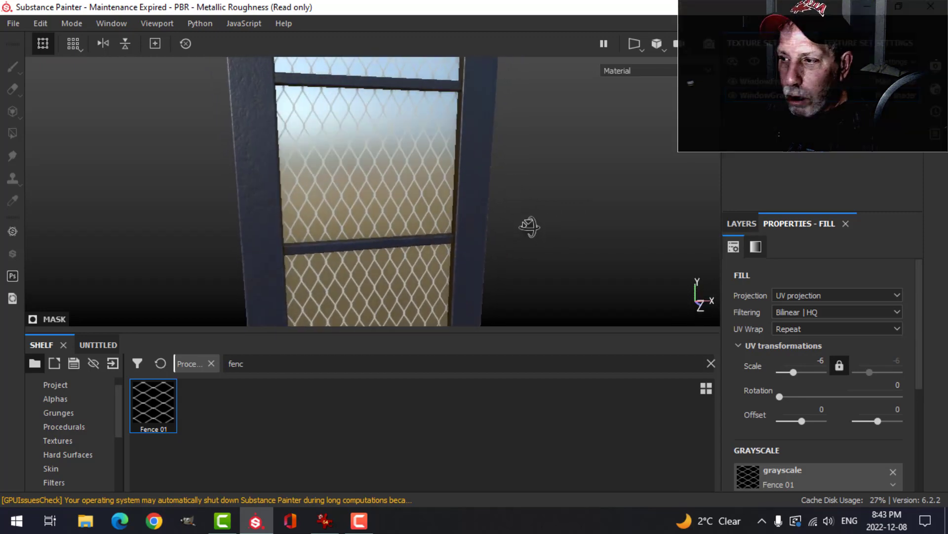
{"action": "left_click", "coordinate": [935, 91]}
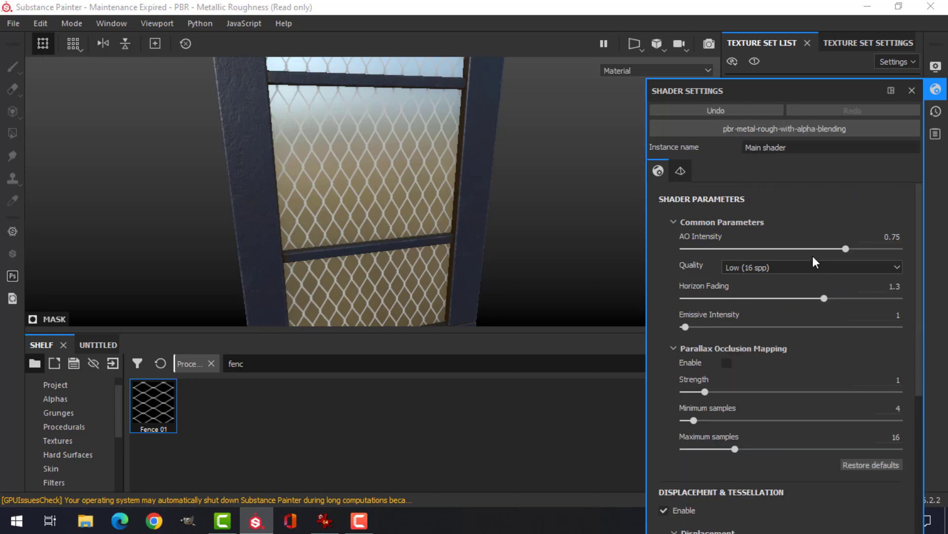
Add an Opacity channel to the WindowGrate texture set's channel list.
{"action": "left_click", "coordinate": [912, 91]}
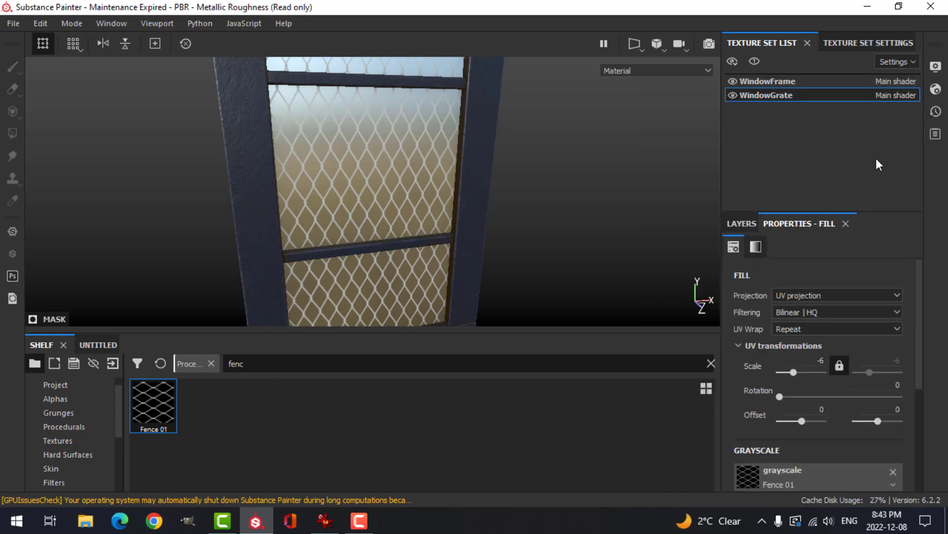
{"action": "left_click", "coordinate": [867, 42]}
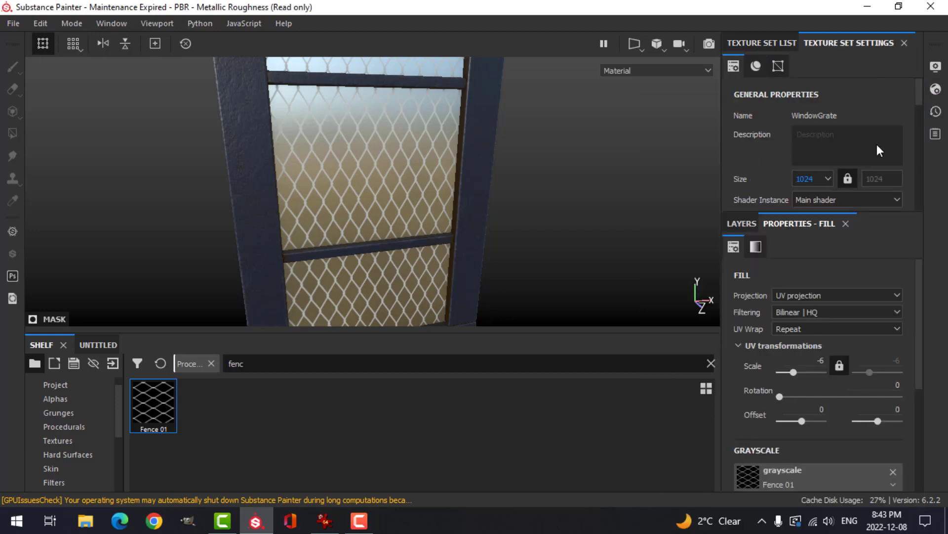
{"action": "left_click", "coordinate": [755, 66]}
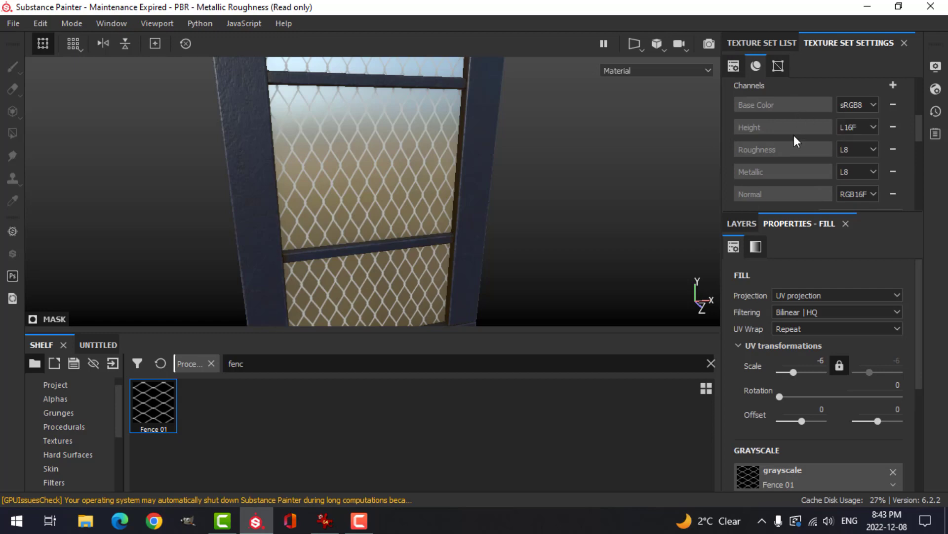
{"action": "mouse_move", "coordinate": [797, 220]}
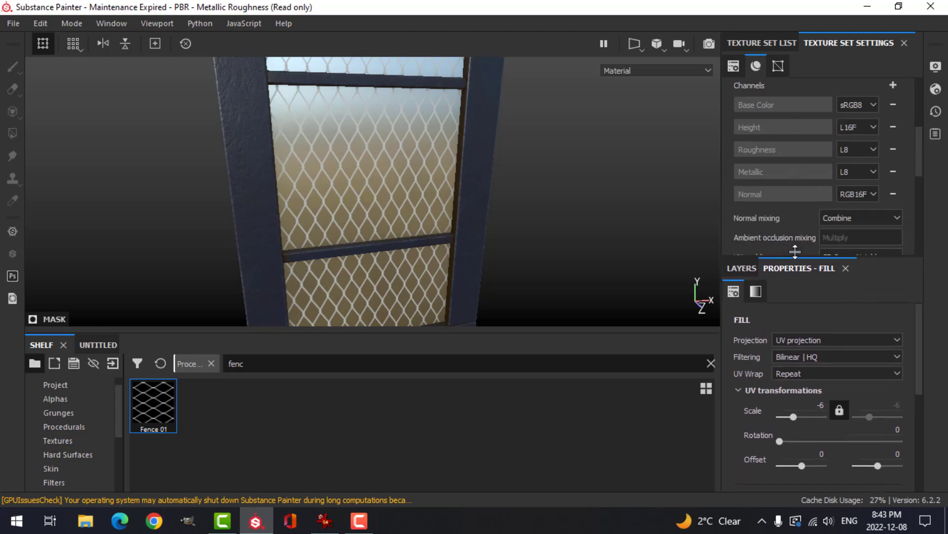
{"action": "left_click", "coordinate": [893, 85]}
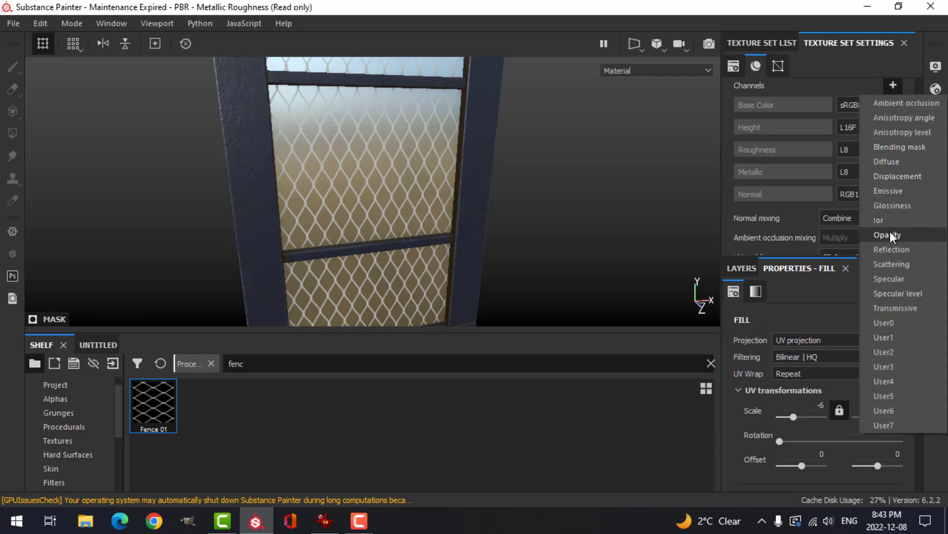
{"action": "left_click", "coordinate": [888, 235]}
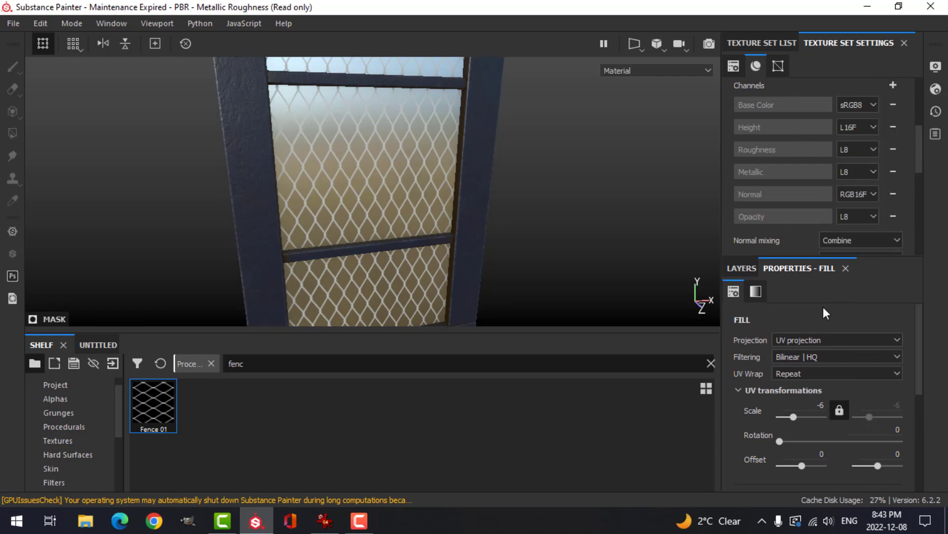
{"action": "left_click", "coordinate": [740, 268]}
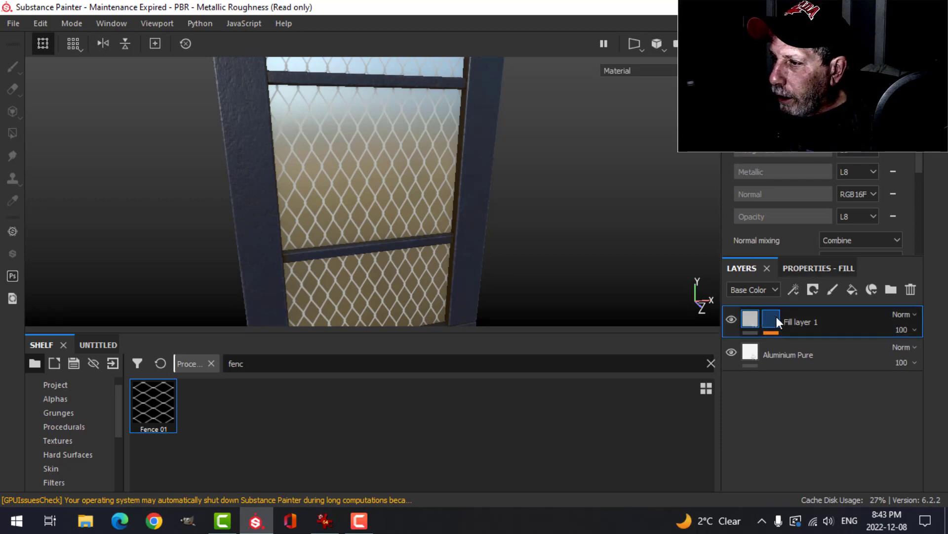
Add an Invert filter beneath Fence 01 so the mask selects the gaps between wires.
{"action": "left_click", "coordinate": [794, 289]}
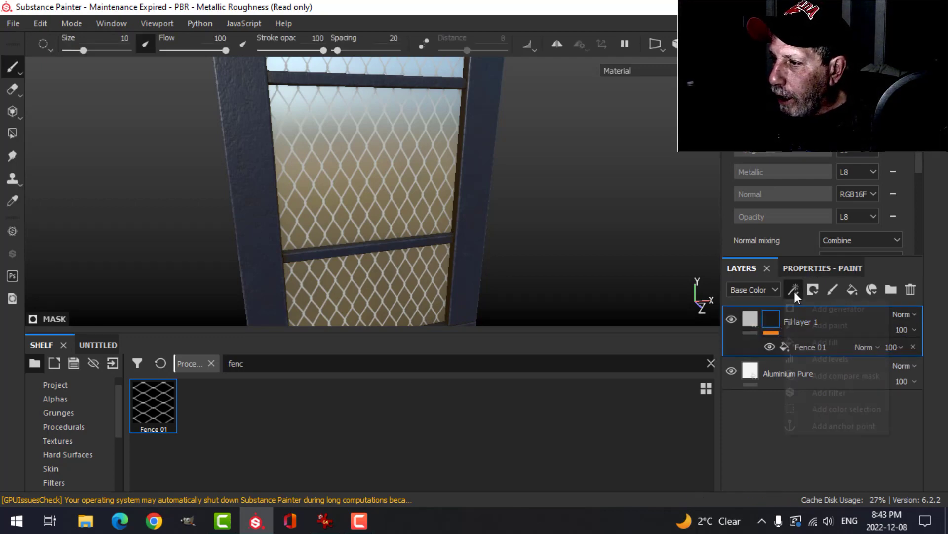
{"action": "left_click", "coordinate": [794, 290]}
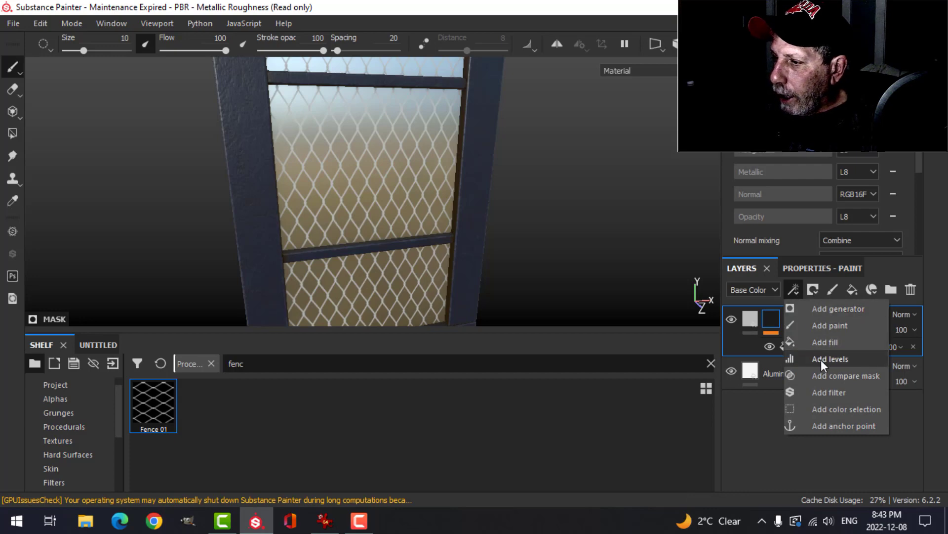
{"action": "left_click", "coordinate": [829, 392]}
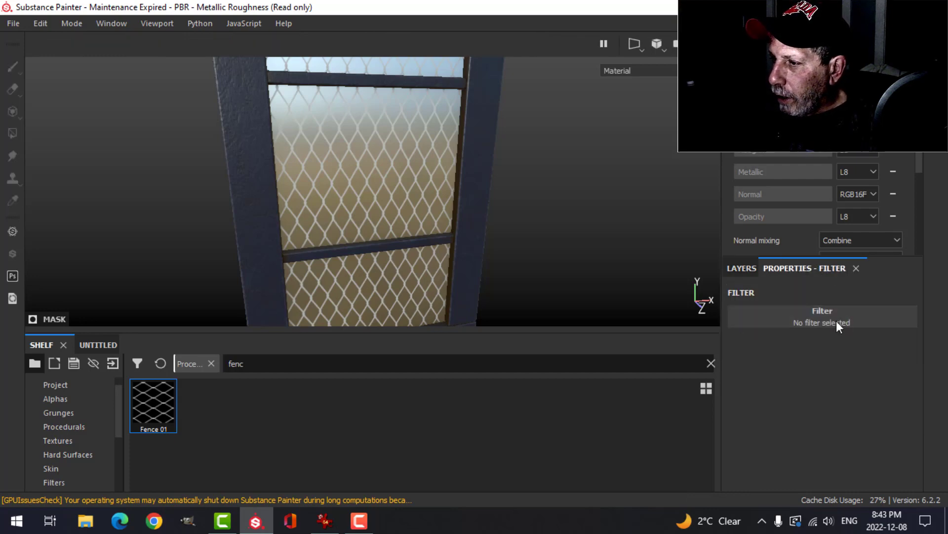
{"action": "left_click", "coordinate": [821, 323]}
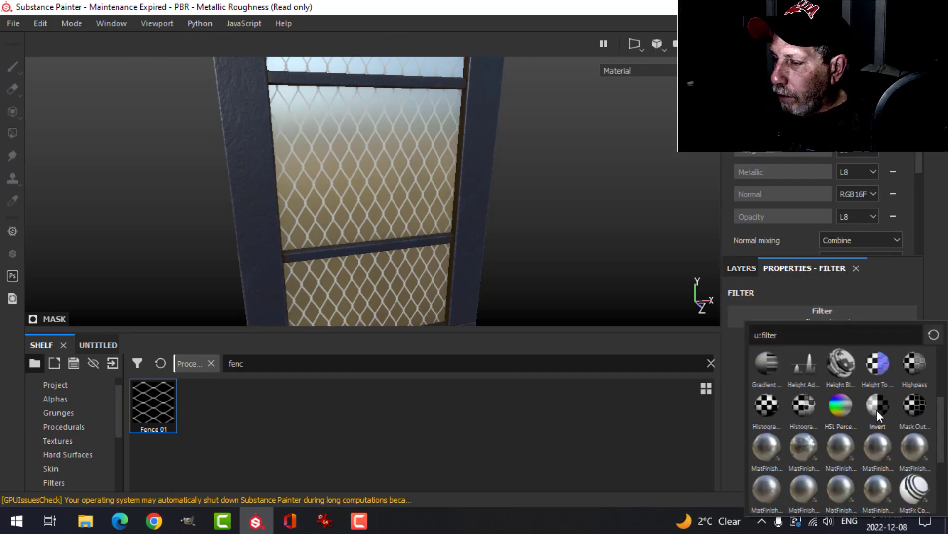
{"action": "left_click", "coordinate": [877, 405]}
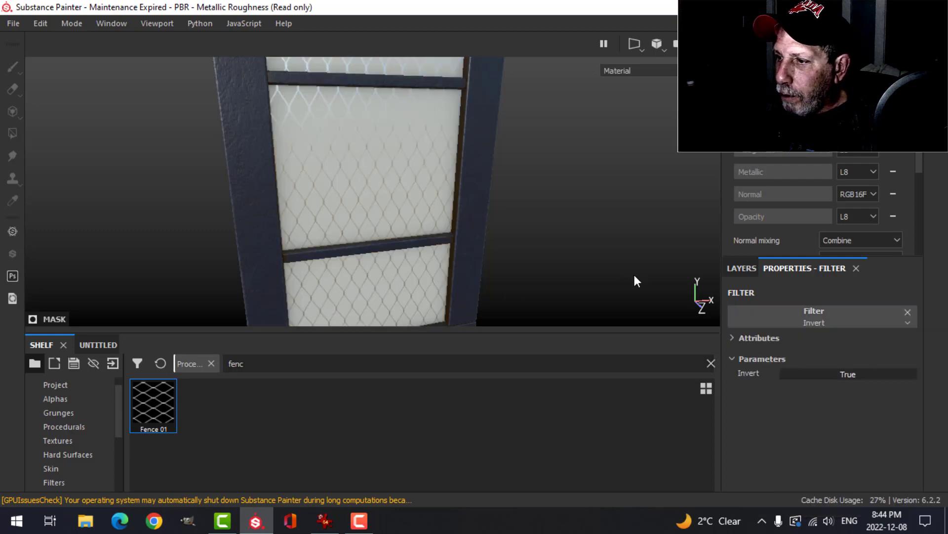
Enable the fill's opacity channel and lower its opacity so the gaps turn transparent.
{"action": "left_click", "coordinate": [741, 268]}
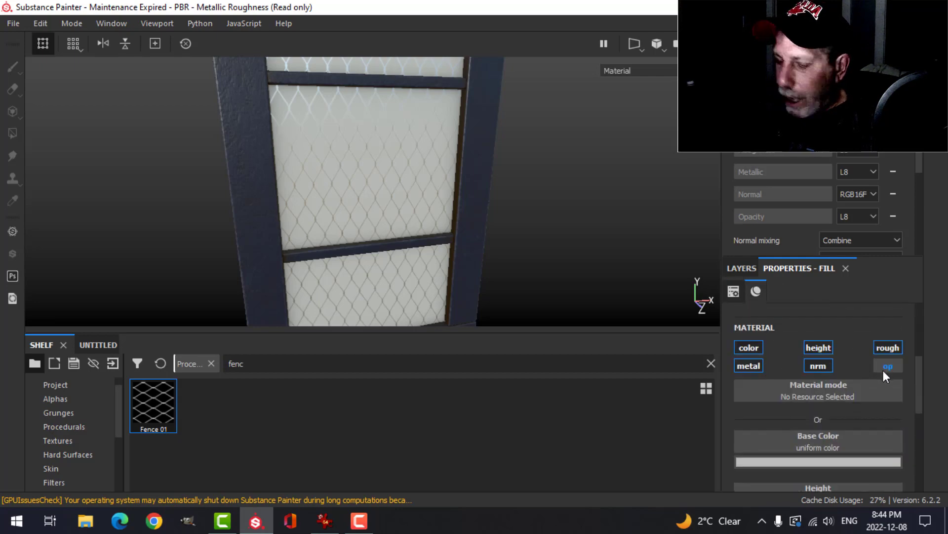
{"action": "left_click", "coordinate": [887, 366]}
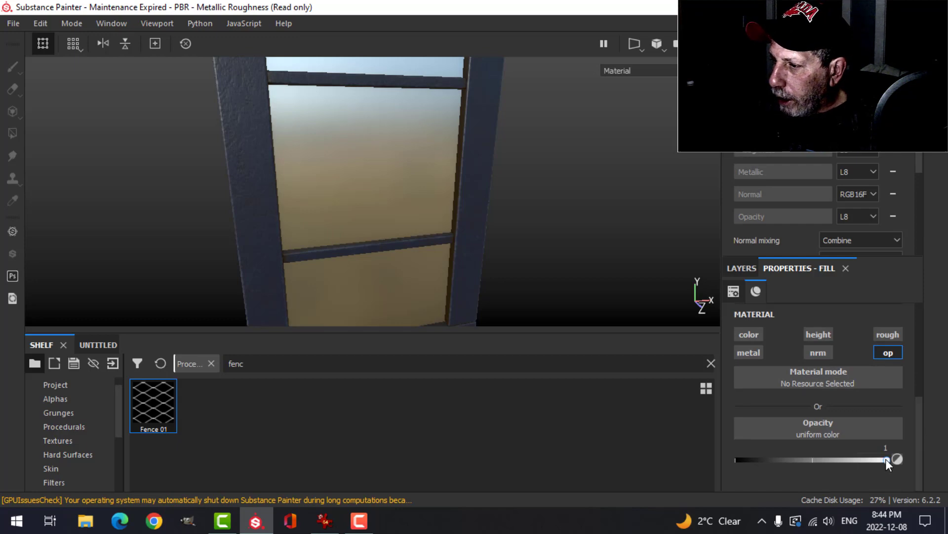
{"action": "left_click_drag", "start_coordinate": [886, 460], "coordinate": [737, 459]}
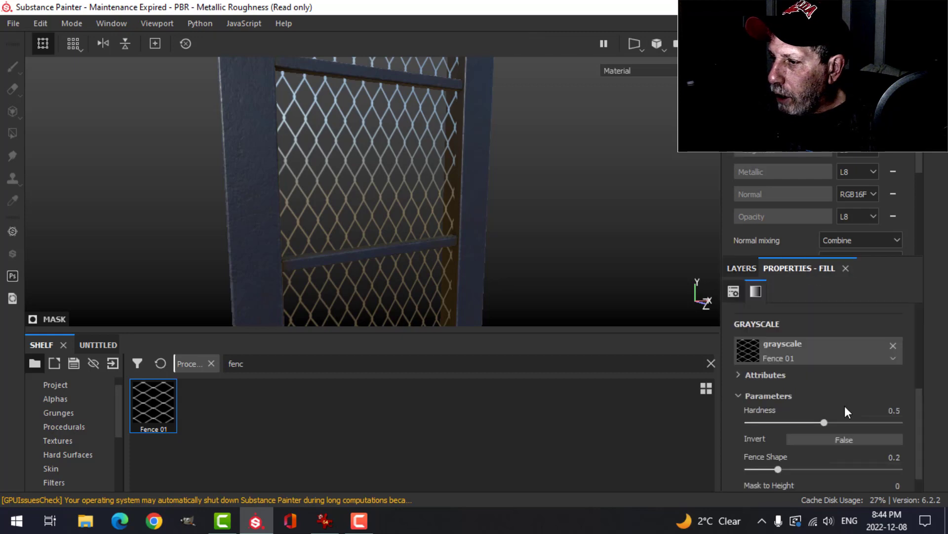
Raise Fence 01's hardness and bring Mask to Height up to about 0.54 for thicker wires.
{"action": "left_click_drag", "start_coordinate": [824, 422], "coordinate": [840, 398]}
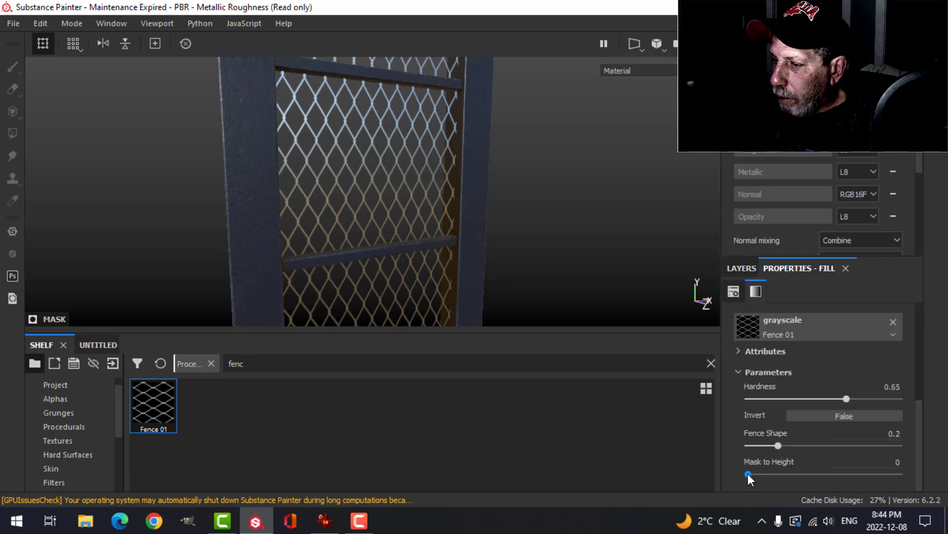
{"action": "left_click_drag", "start_coordinate": [749, 474], "coordinate": [820, 474]}
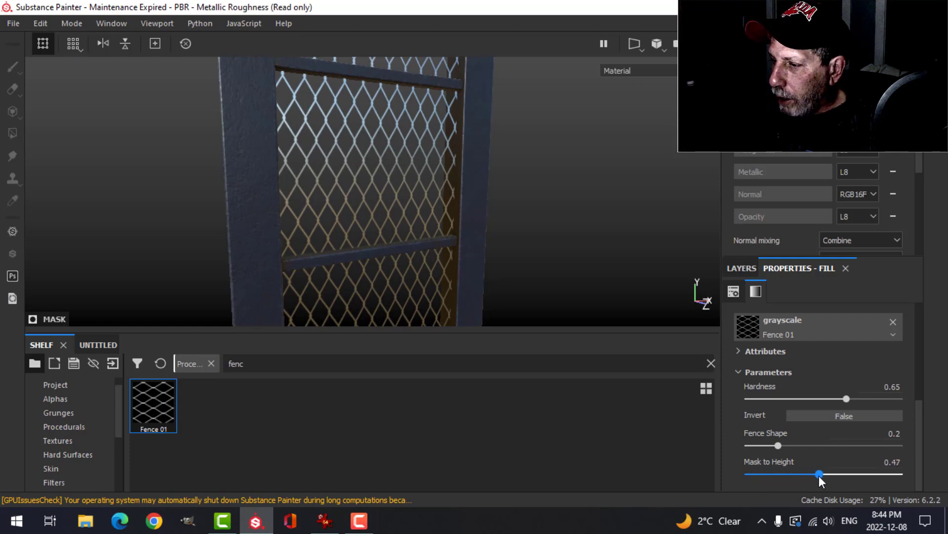
{"action": "left_click_drag", "start_coordinate": [820, 474], "coordinate": [830, 474]}
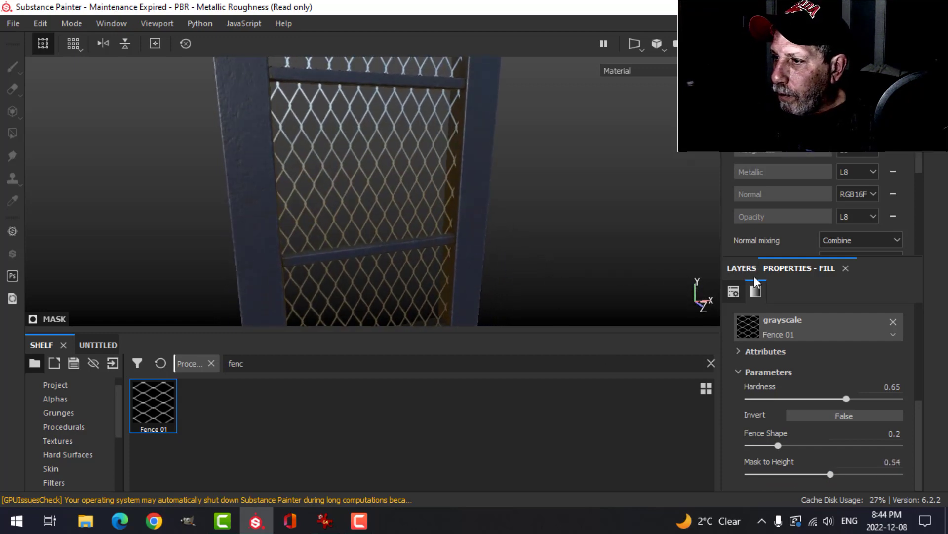
Copy Fill layer 1's fence mask and paste it into Fill layer 2's mask.
{"action": "left_click", "coordinate": [742, 267]}
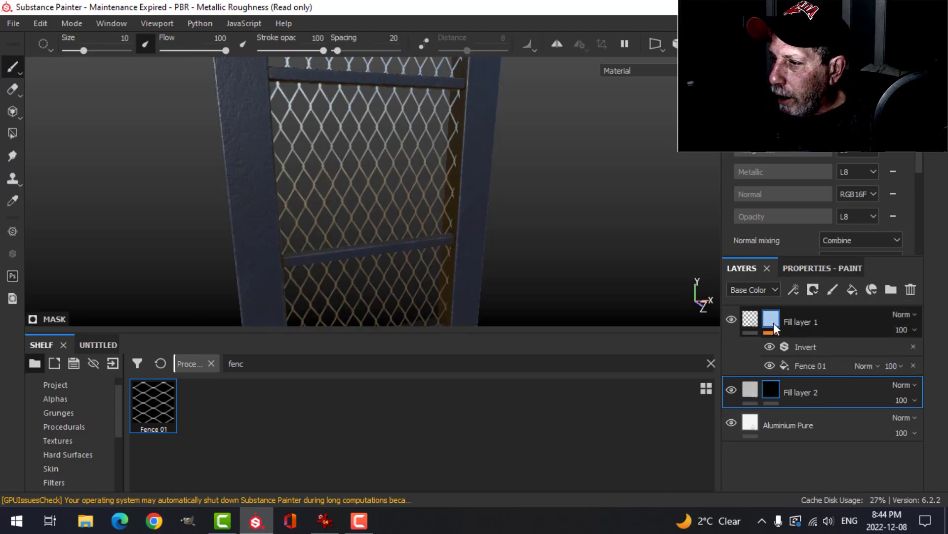
{"action": "right_click", "coordinate": [750, 321]}
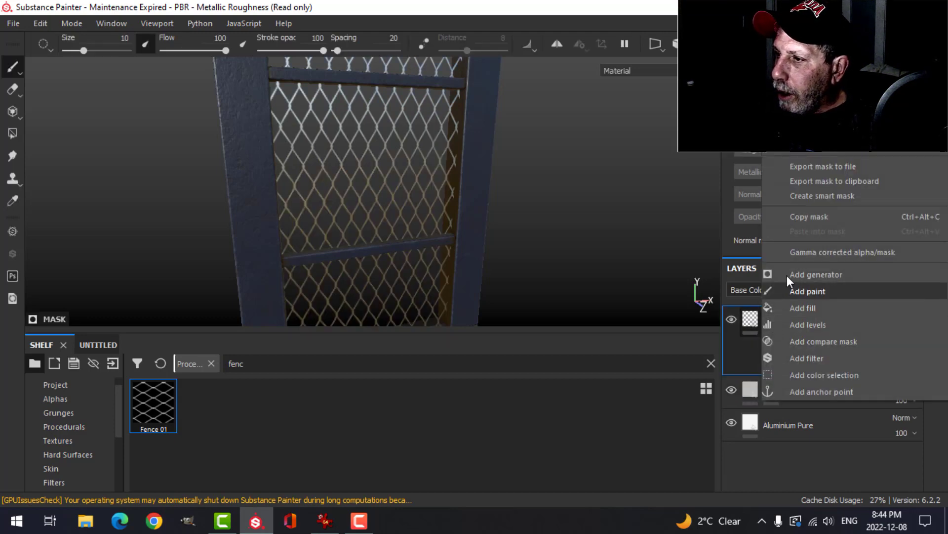
{"action": "left_click", "coordinate": [807, 291]}
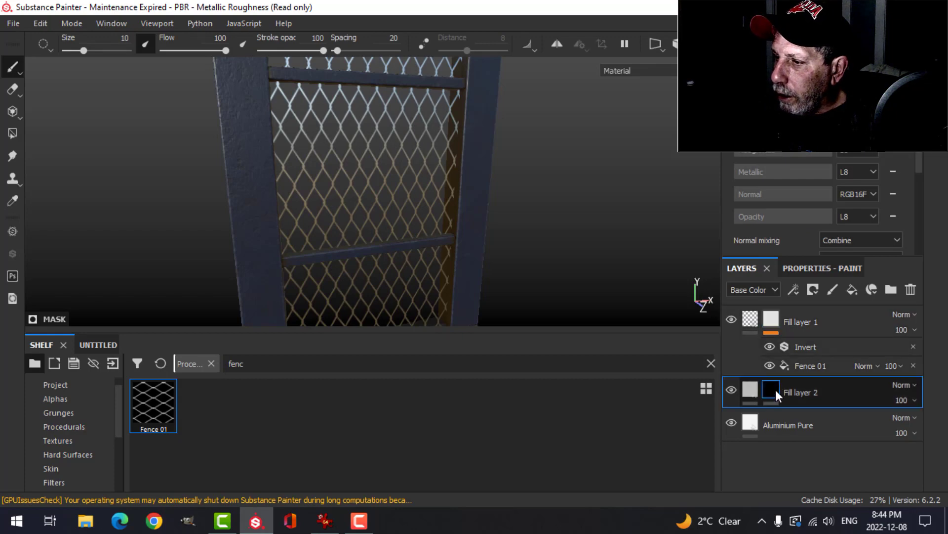
{"action": "right_click", "coordinate": [750, 392]}
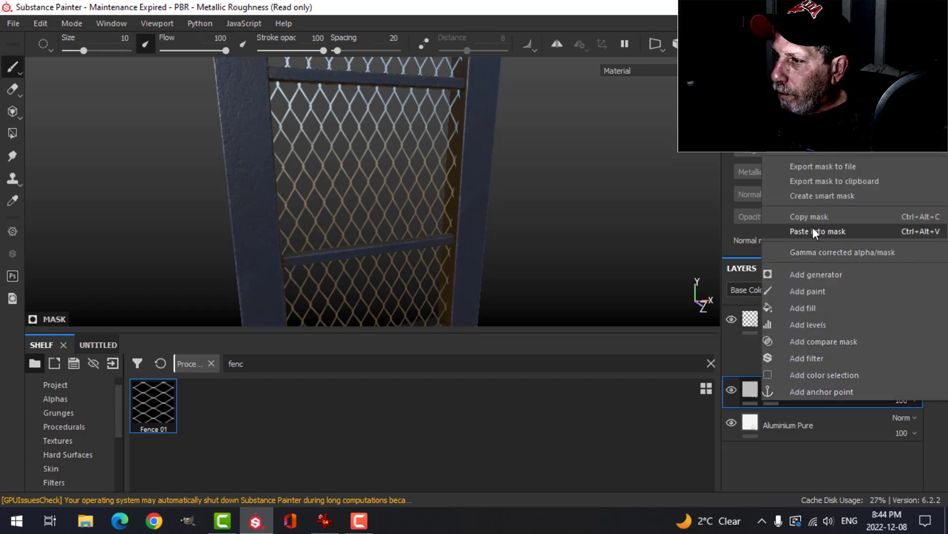
{"action": "left_click", "coordinate": [818, 231]}
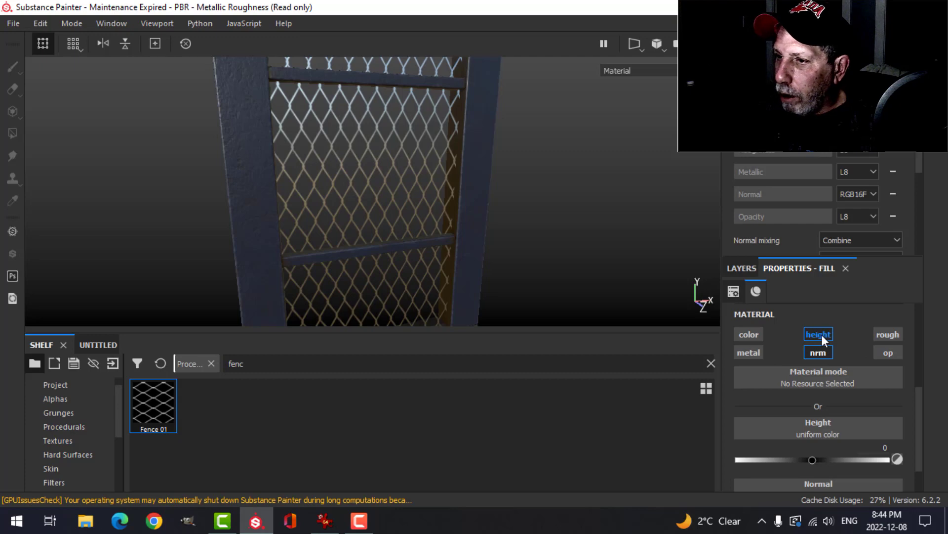
Push Fill layer 2's height slightly negative so the mesh recesses.
{"action": "left_click_drag", "start_coordinate": [813, 459], "coordinate": [812, 460]}
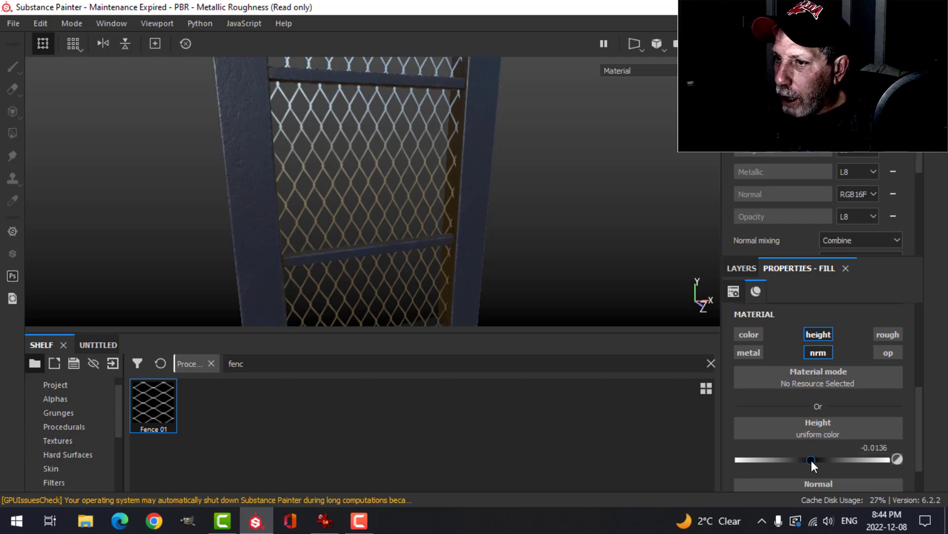
{"action": "left_click_drag", "start_coordinate": [812, 459], "coordinate": [796, 459]}
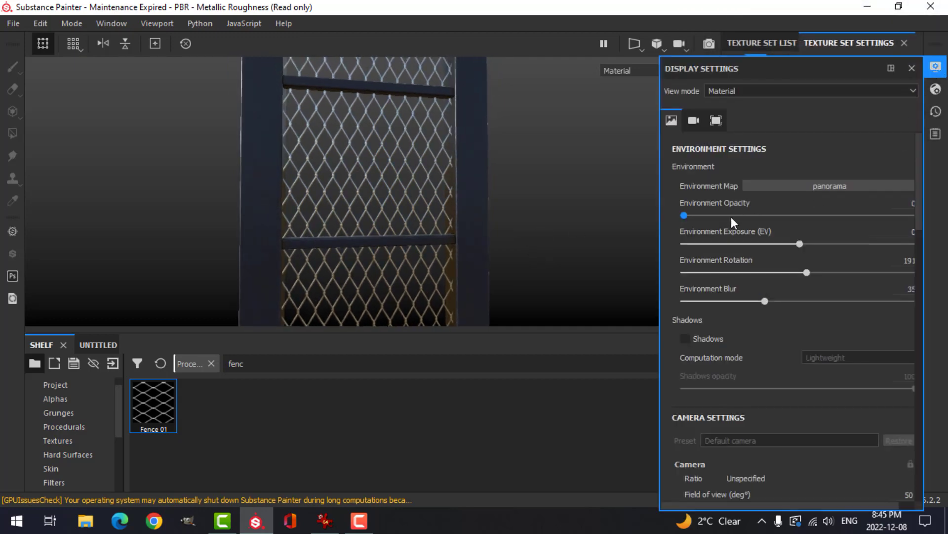
Raise Environment Opacity from 0 to around 28 so the panorama shows through the mesh.
{"action": "left_click_drag", "start_coordinate": [684, 214], "coordinate": [712, 214]}
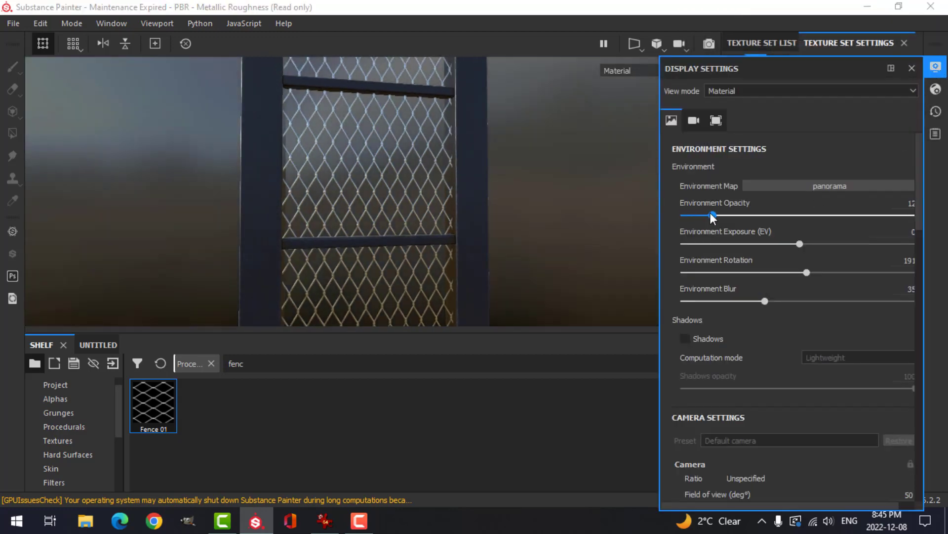
{"action": "left_click_drag", "start_coordinate": [710, 214], "coordinate": [750, 215]}
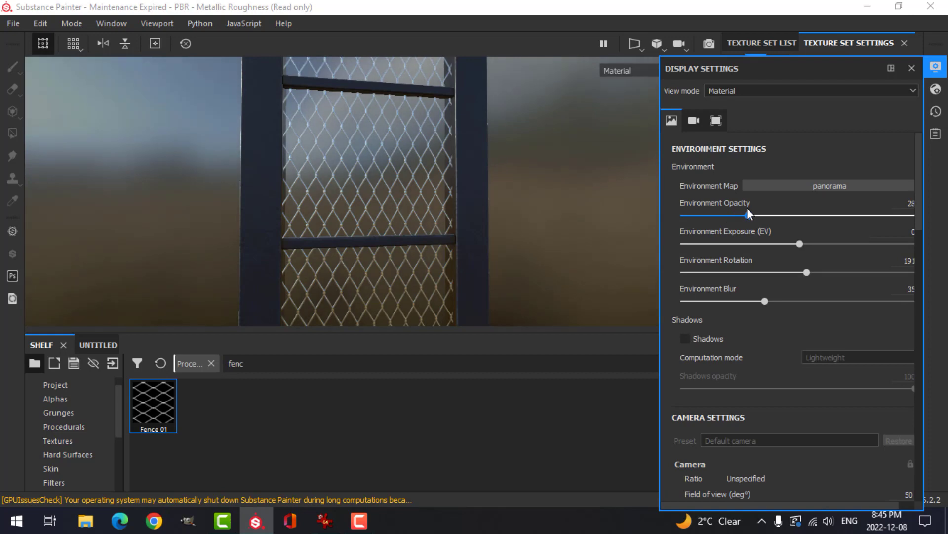
{"action": "left_click_drag", "start_coordinate": [750, 215], "coordinate": [684, 214]}
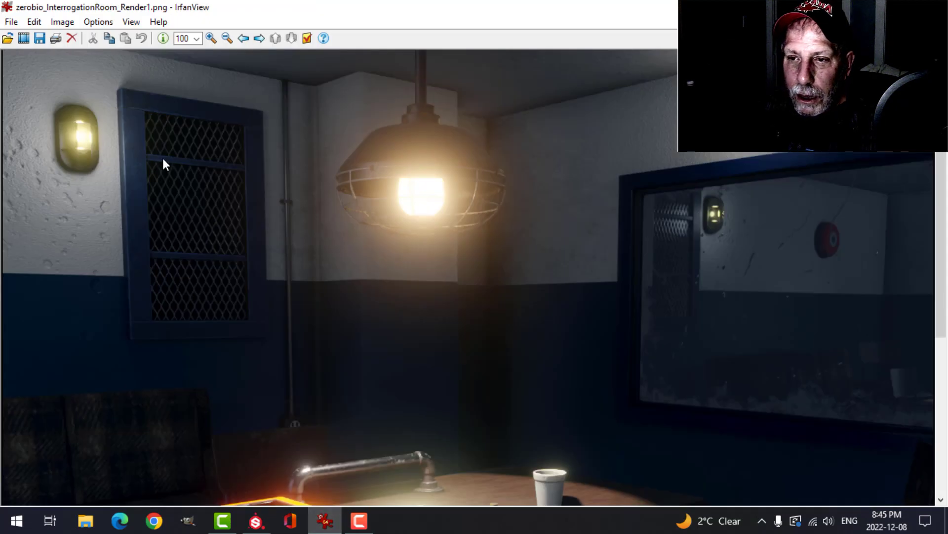
{"action": "mouse_move", "coordinate": [250, 128]}
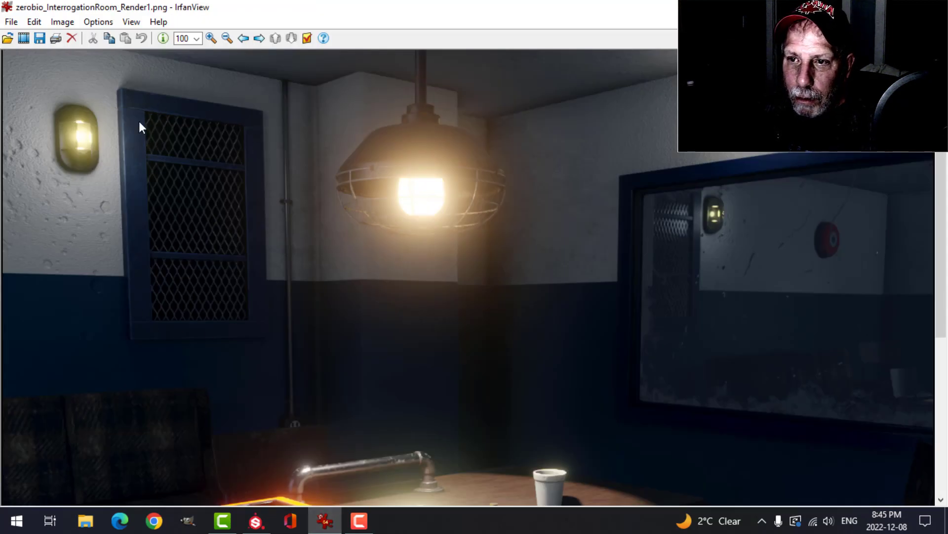
{"action": "mouse_move", "coordinate": [180, 183]}
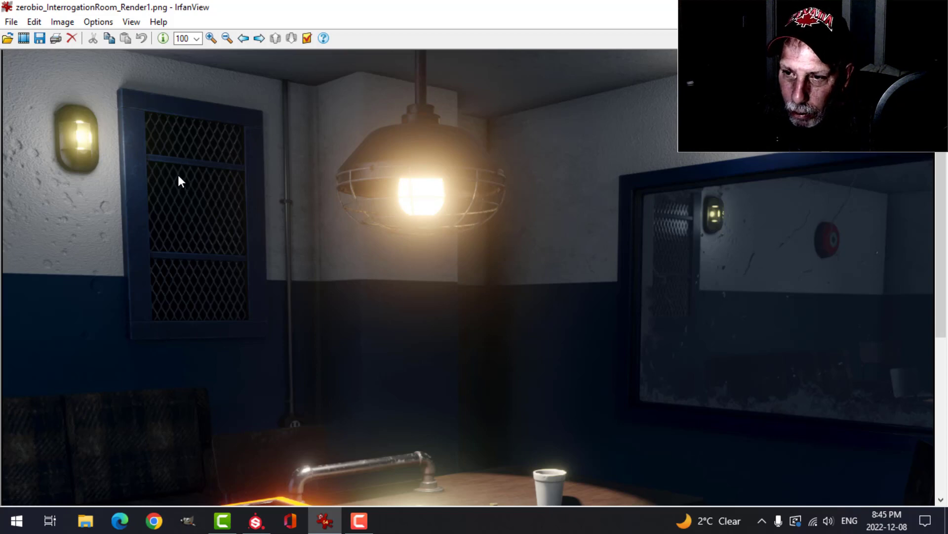
{"action": "mouse_move", "coordinate": [208, 148]}
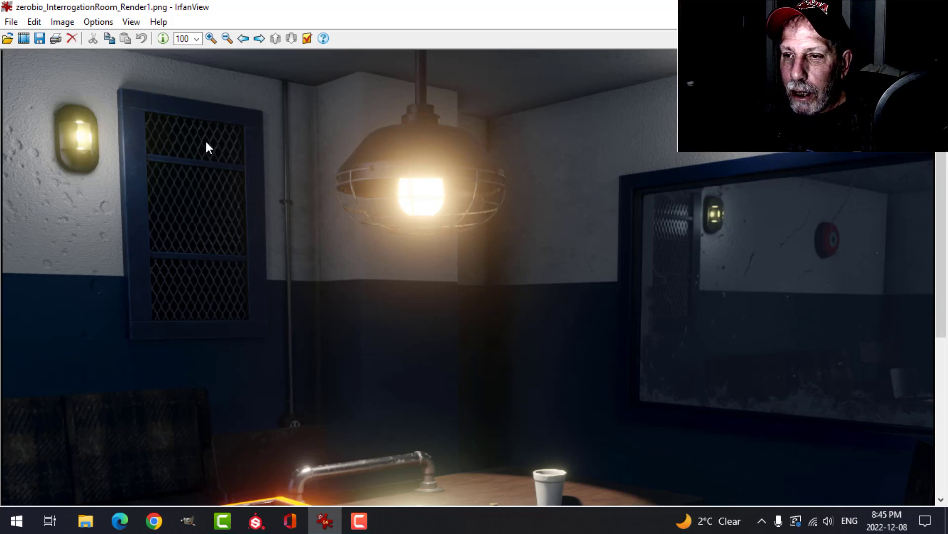
{"action": "mouse_move", "coordinate": [199, 225]}
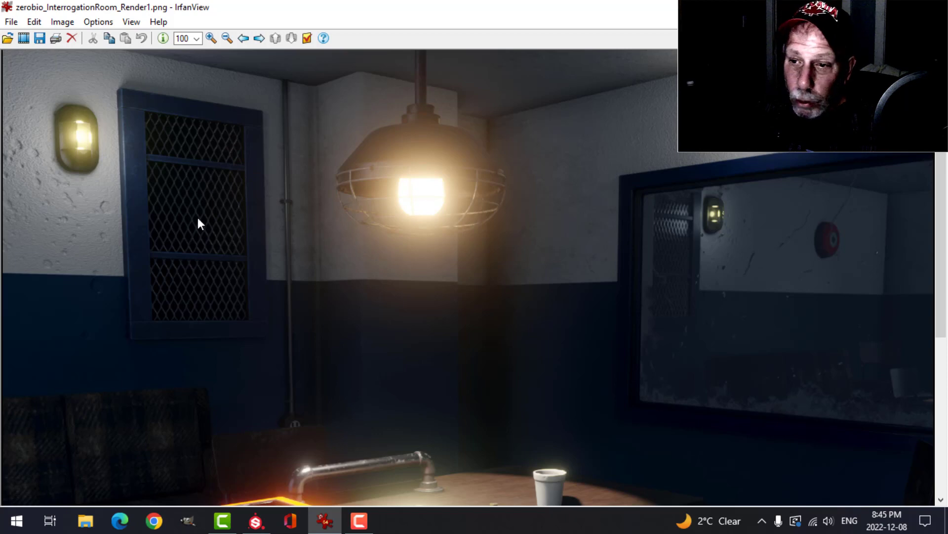
{"action": "mouse_move", "coordinate": [191, 302]}
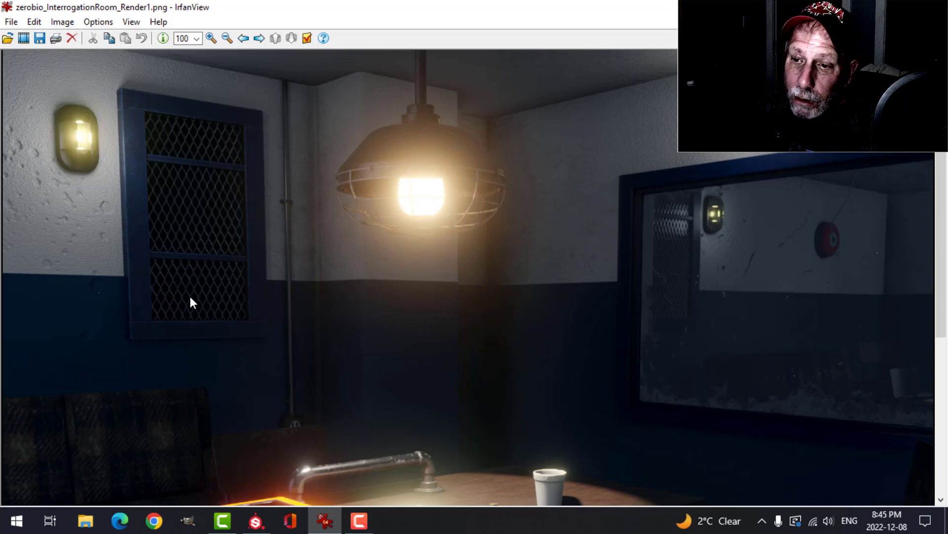
{"action": "mouse_move", "coordinate": [185, 306]}
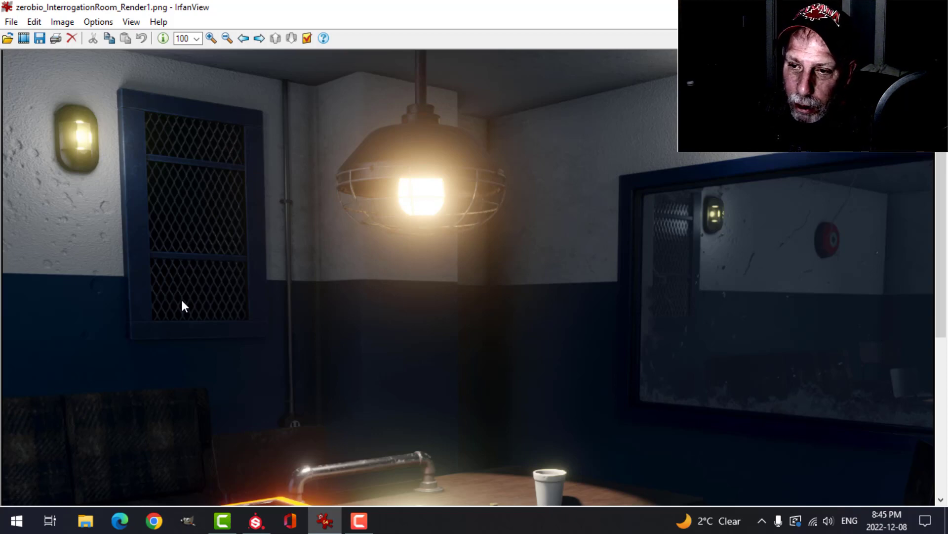
{"action": "mouse_move", "coordinate": [200, 203]}
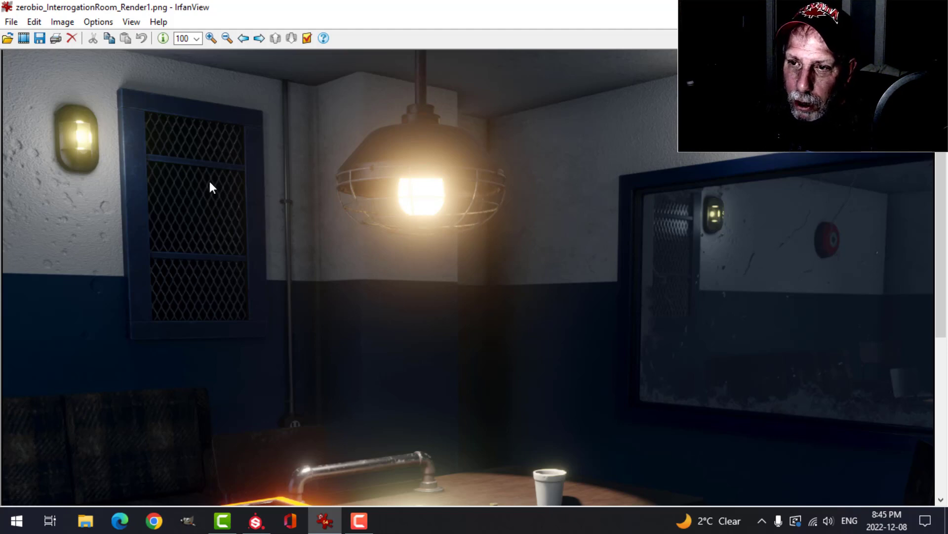
{"action": "mouse_move", "coordinate": [171, 239]}
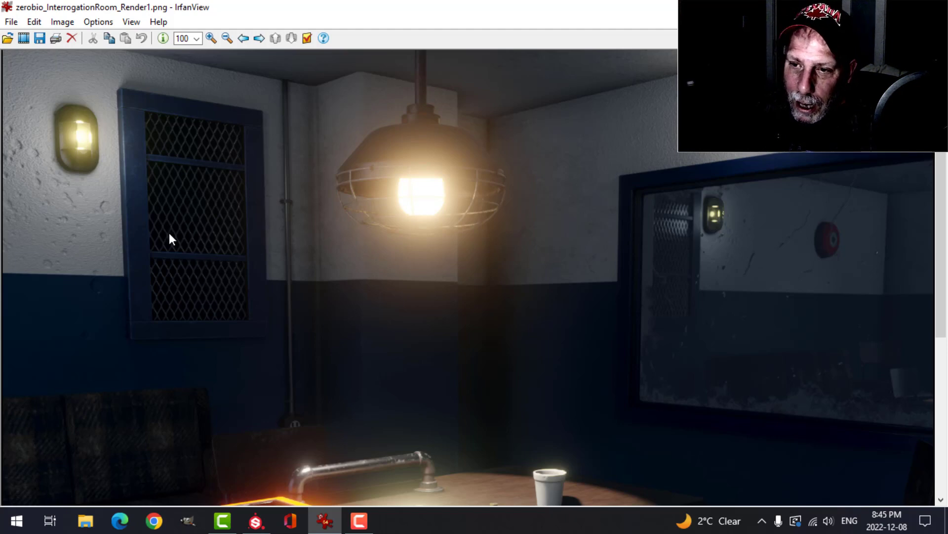
{"action": "mouse_move", "coordinate": [188, 194]}
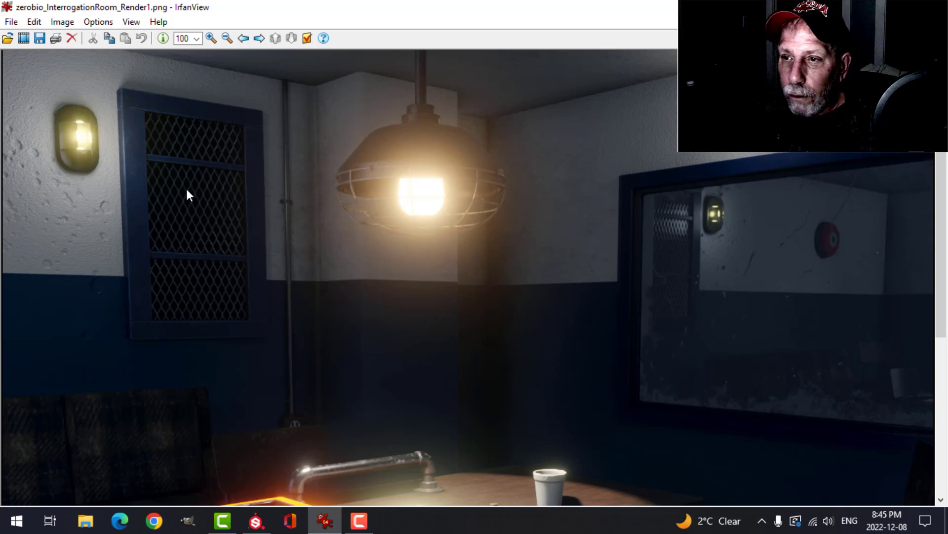
{"action": "mouse_move", "coordinate": [167, 202]}
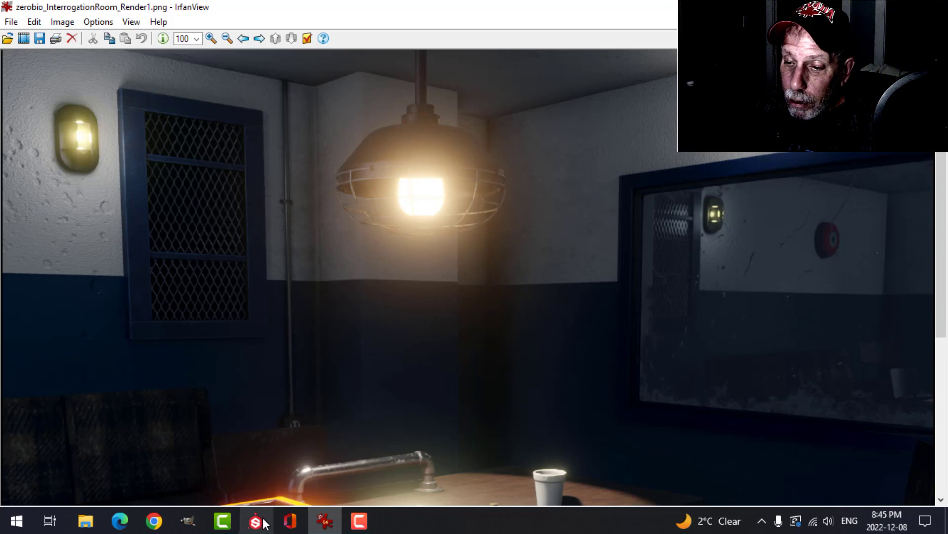
Review the PBR Metallic Roughness Opacity template's output maps in Export Textures, then cancel without exporting.
{"action": "left_click", "coordinate": [254, 521]}
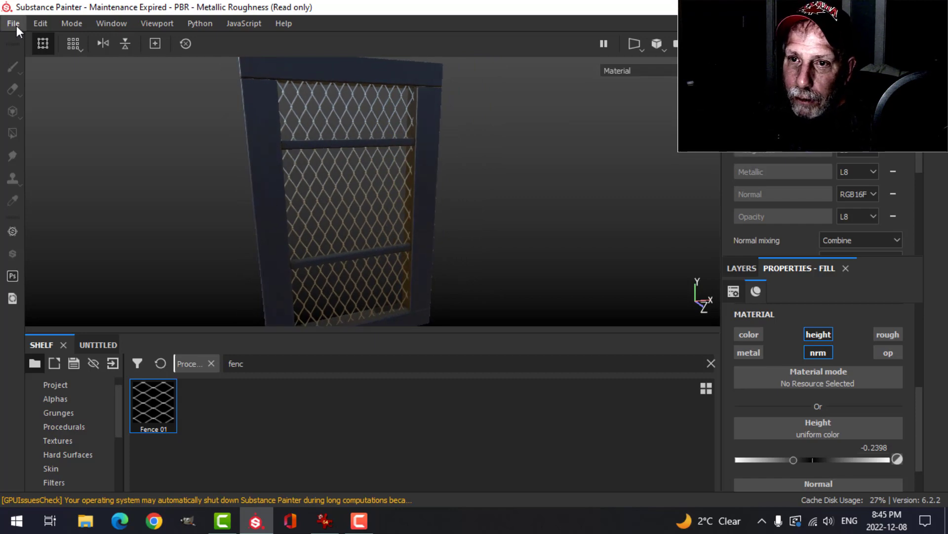
{"action": "left_click", "coordinate": [13, 23]}
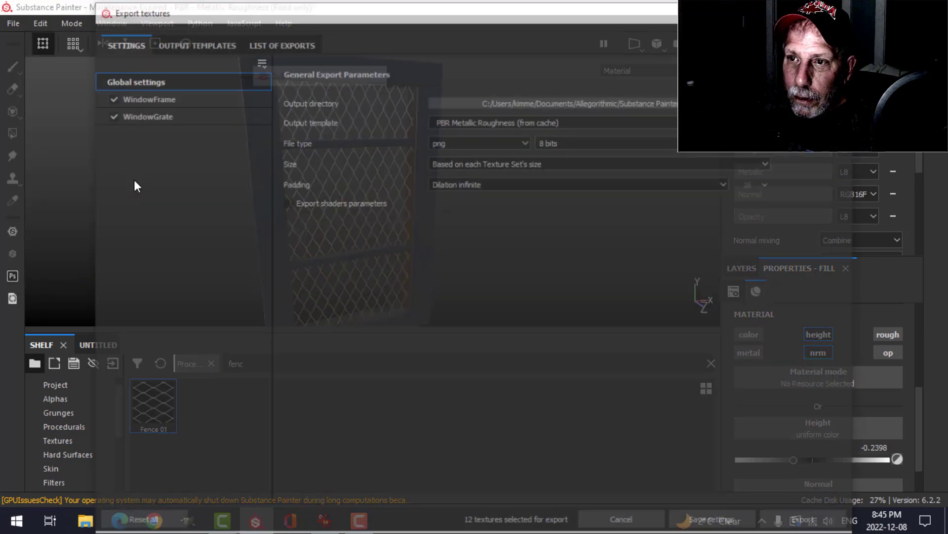
{"action": "left_click", "coordinate": [193, 42]}
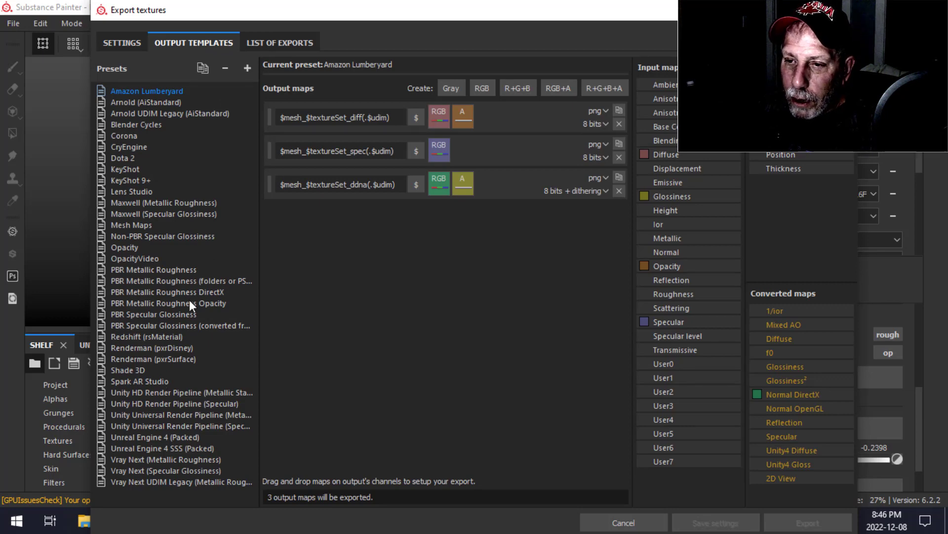
{"action": "left_click", "coordinate": [168, 303]}
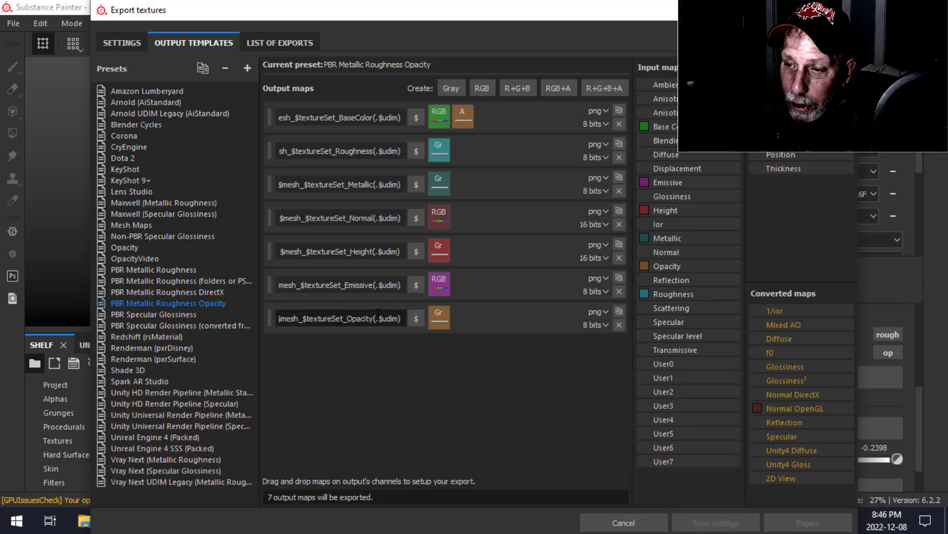
{"action": "left_click", "coordinate": [624, 522]}
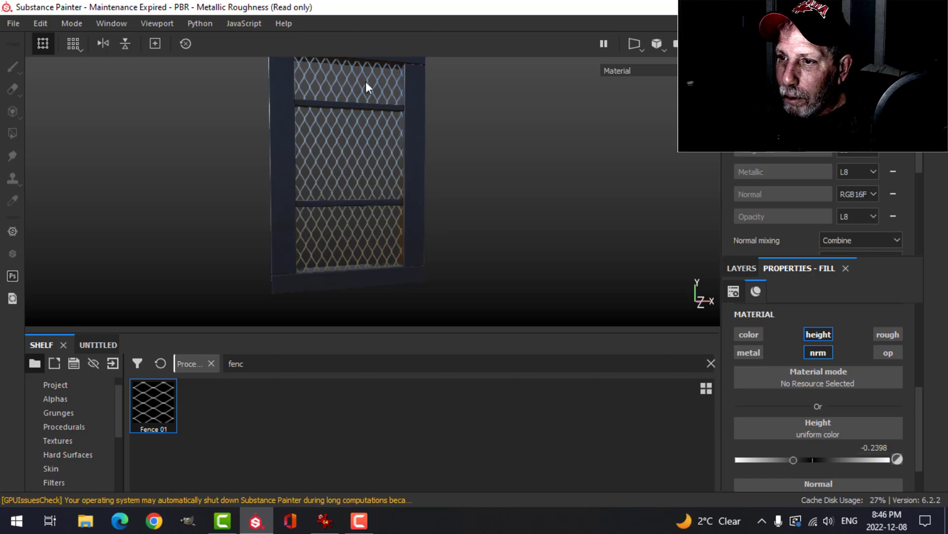
{"action": "mouse_move", "coordinate": [440, 185]}
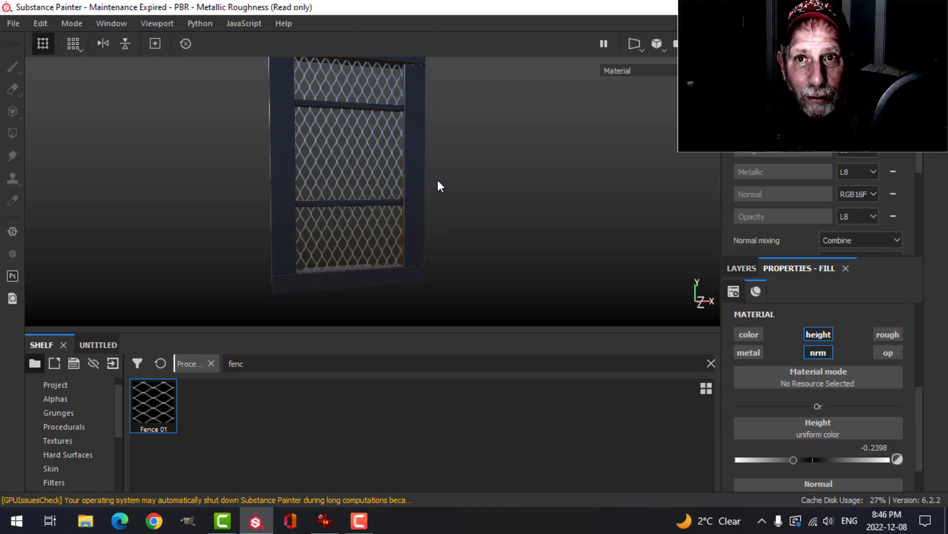